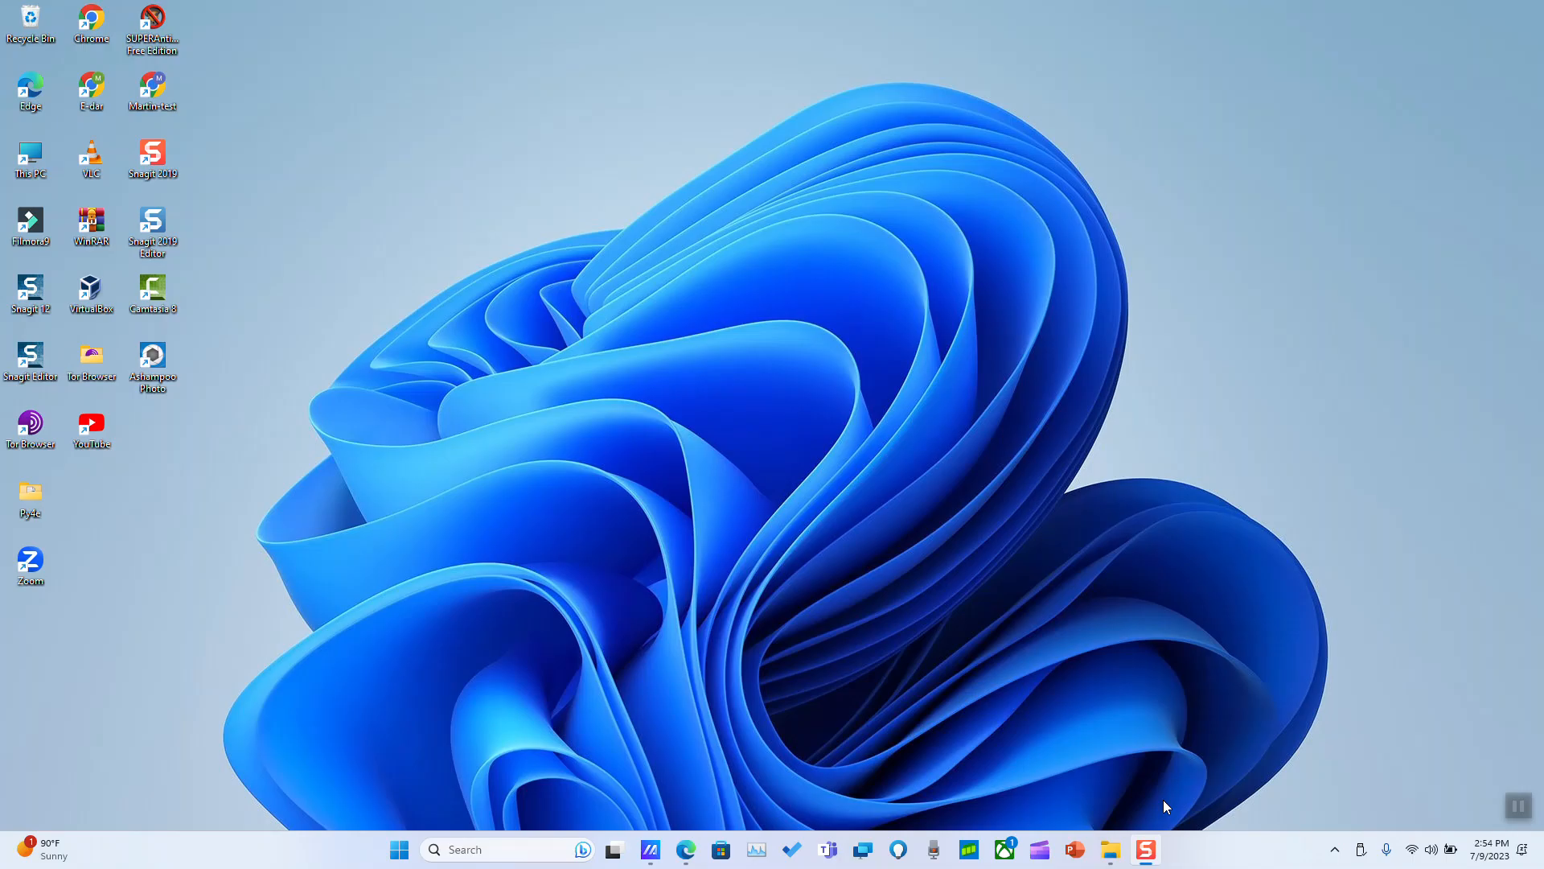
{"action": "mouse_move", "coordinate": [1260, 867]}
{"action": "type", "text": "wd"}
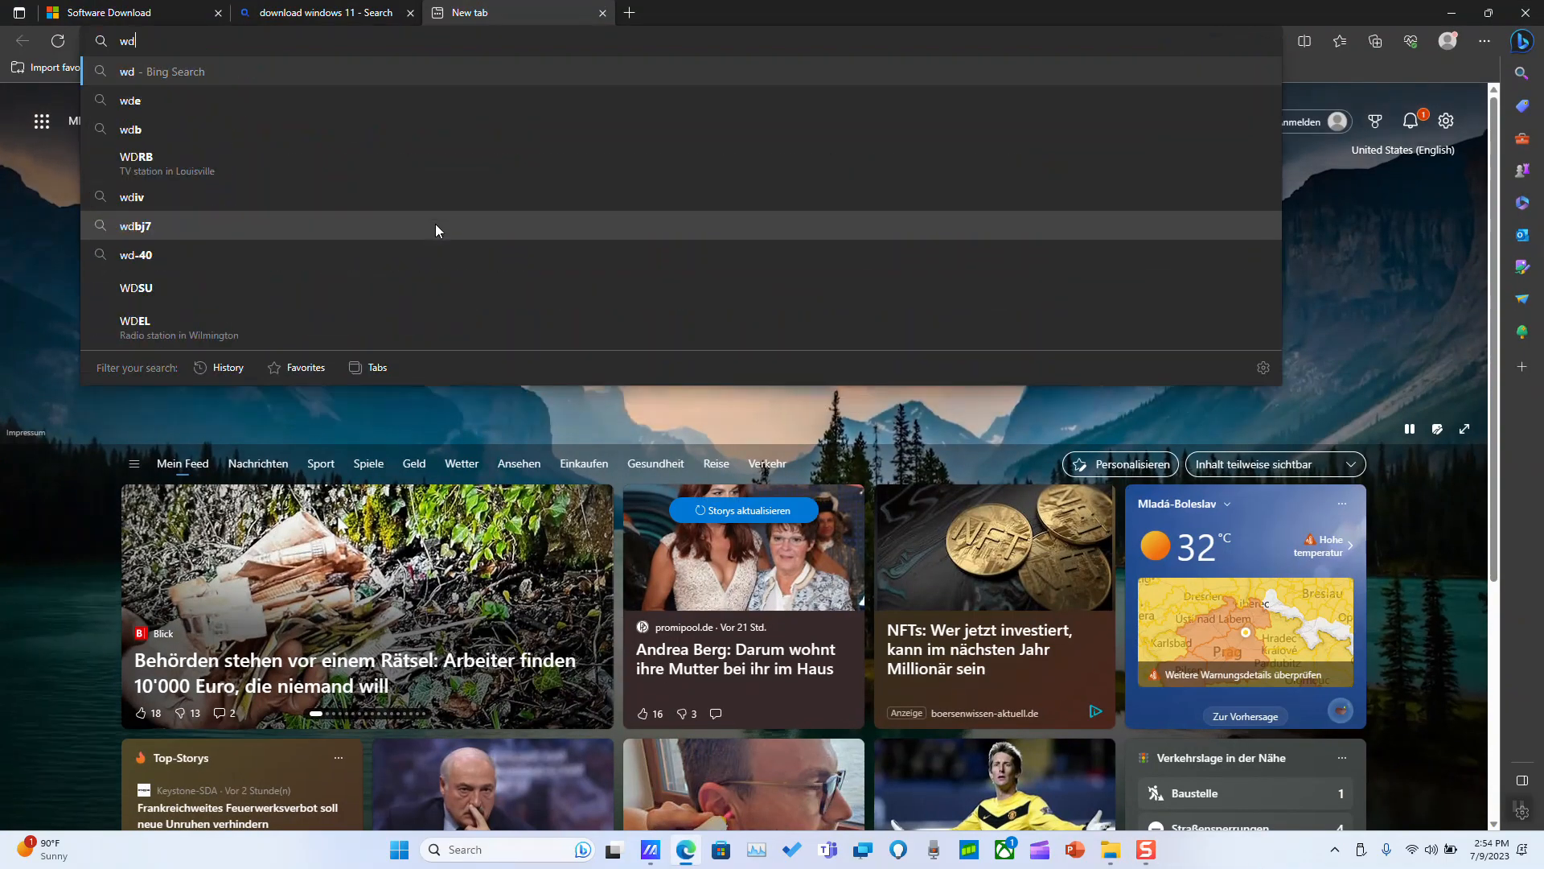
Search Bing for 'download windows 11' from a new Edge tab.
{"action": "key", "text": "Backspace"}
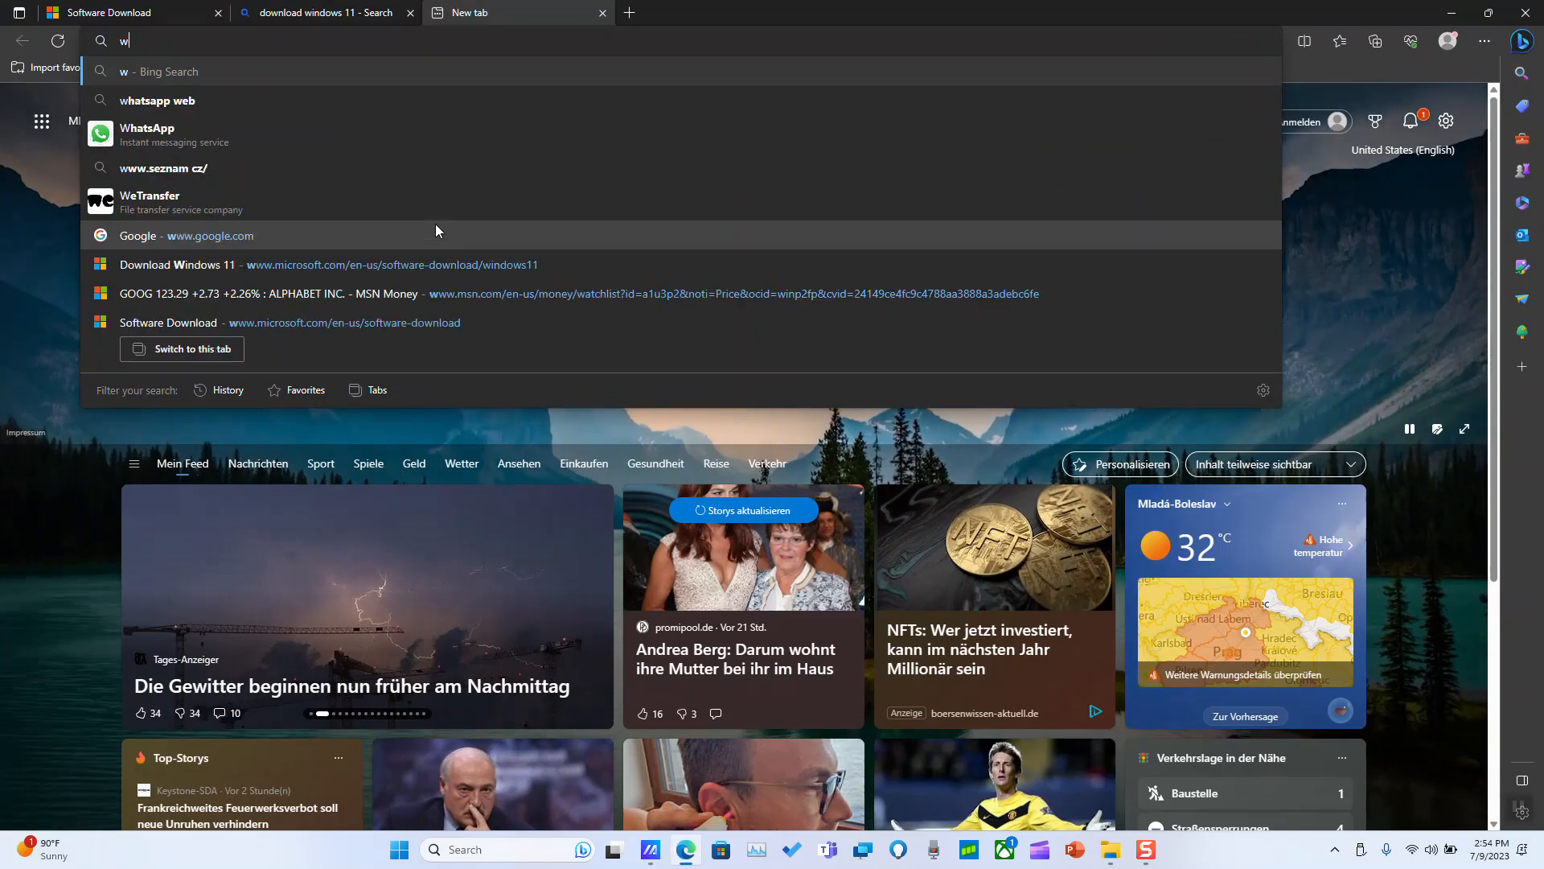
{"action": "type", "text": "download windows 11"}
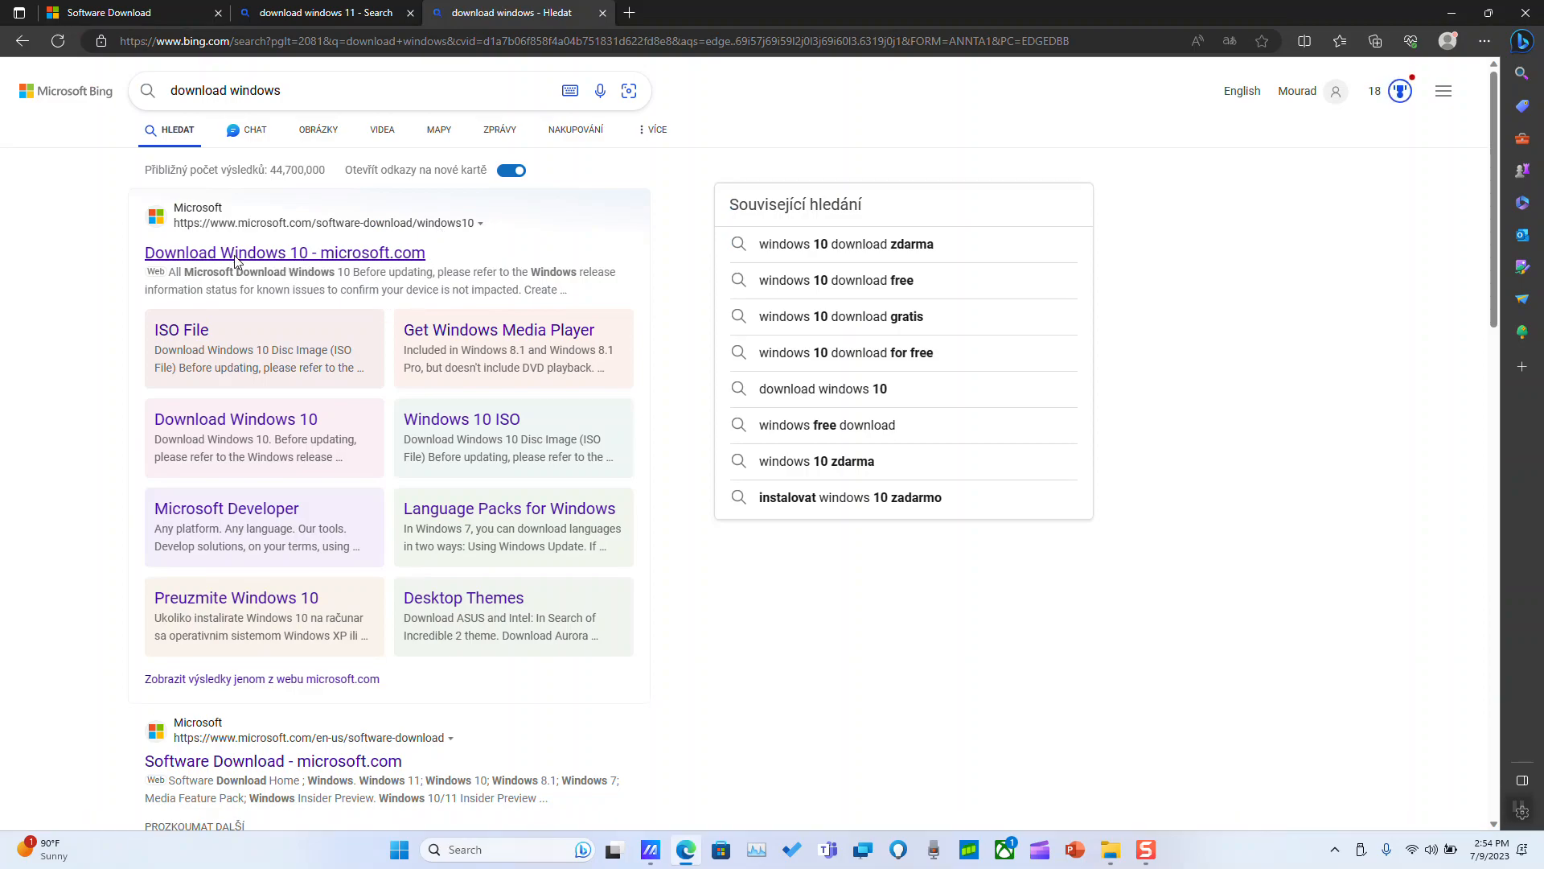
Visit the Download Windows 10 result, translate it, and trim the URL to the software-download hub.
{"action": "left_click", "coordinate": [284, 251]}
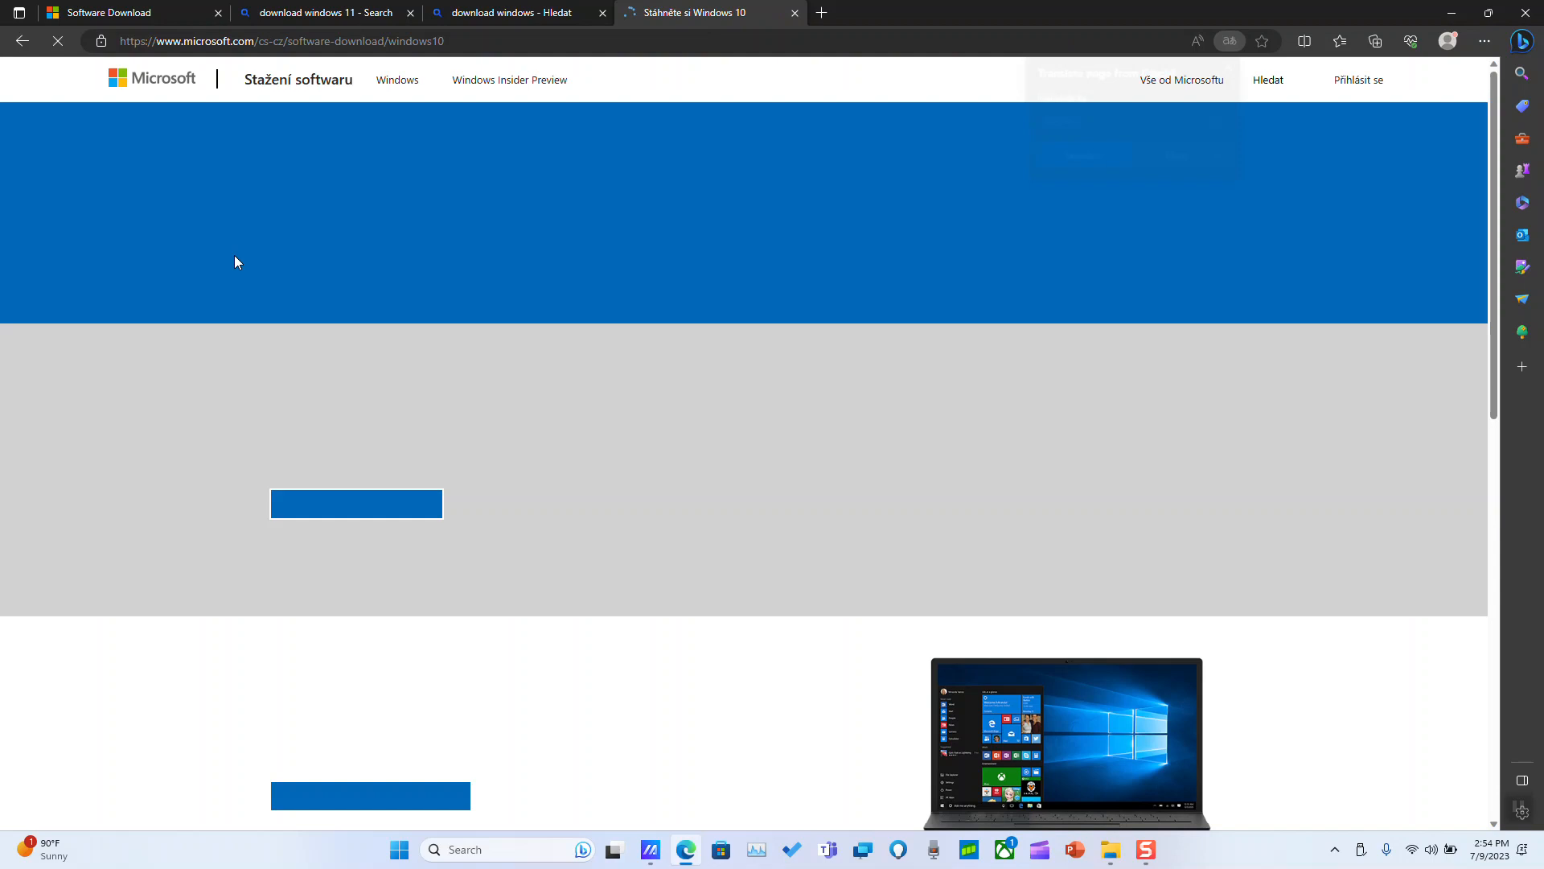
{"action": "left_click", "coordinate": [1229, 41]}
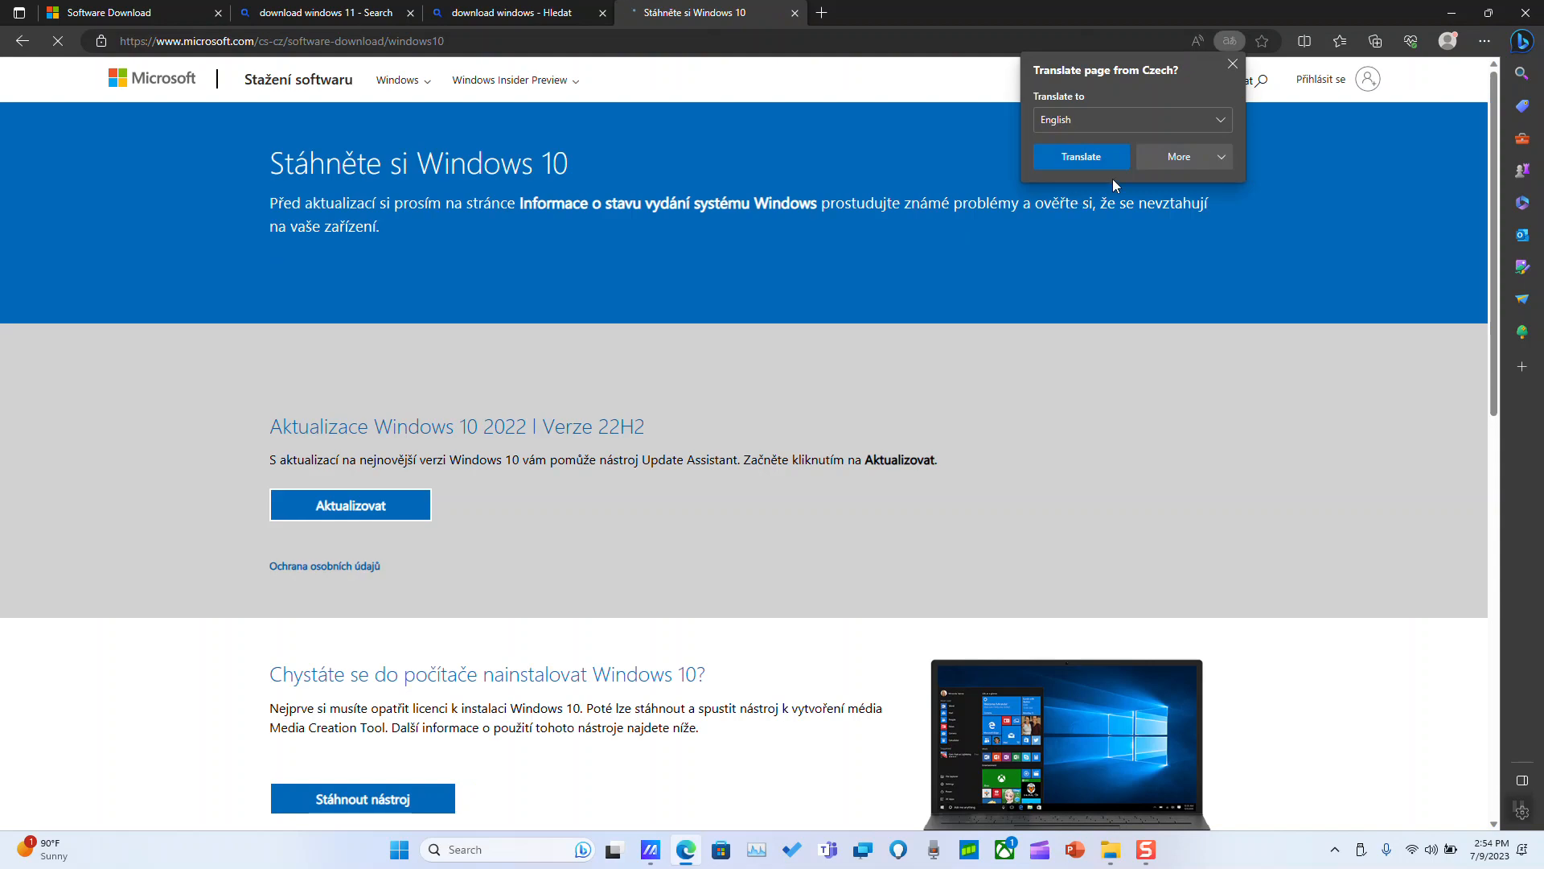
{"action": "left_click", "coordinate": [1081, 157]}
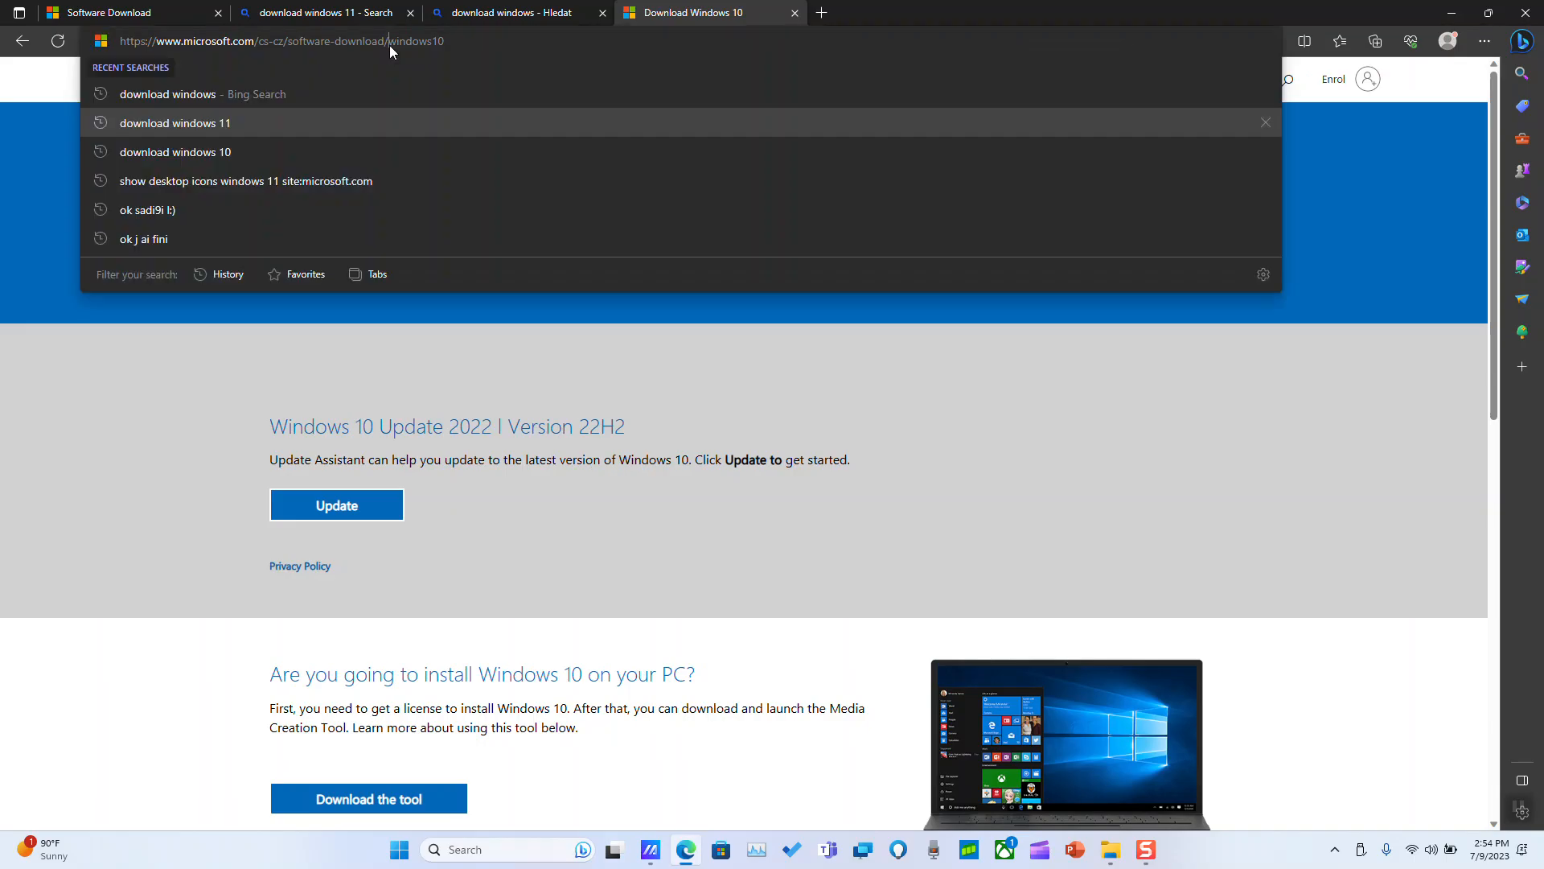
{"action": "double_click", "coordinate": [413, 41]}
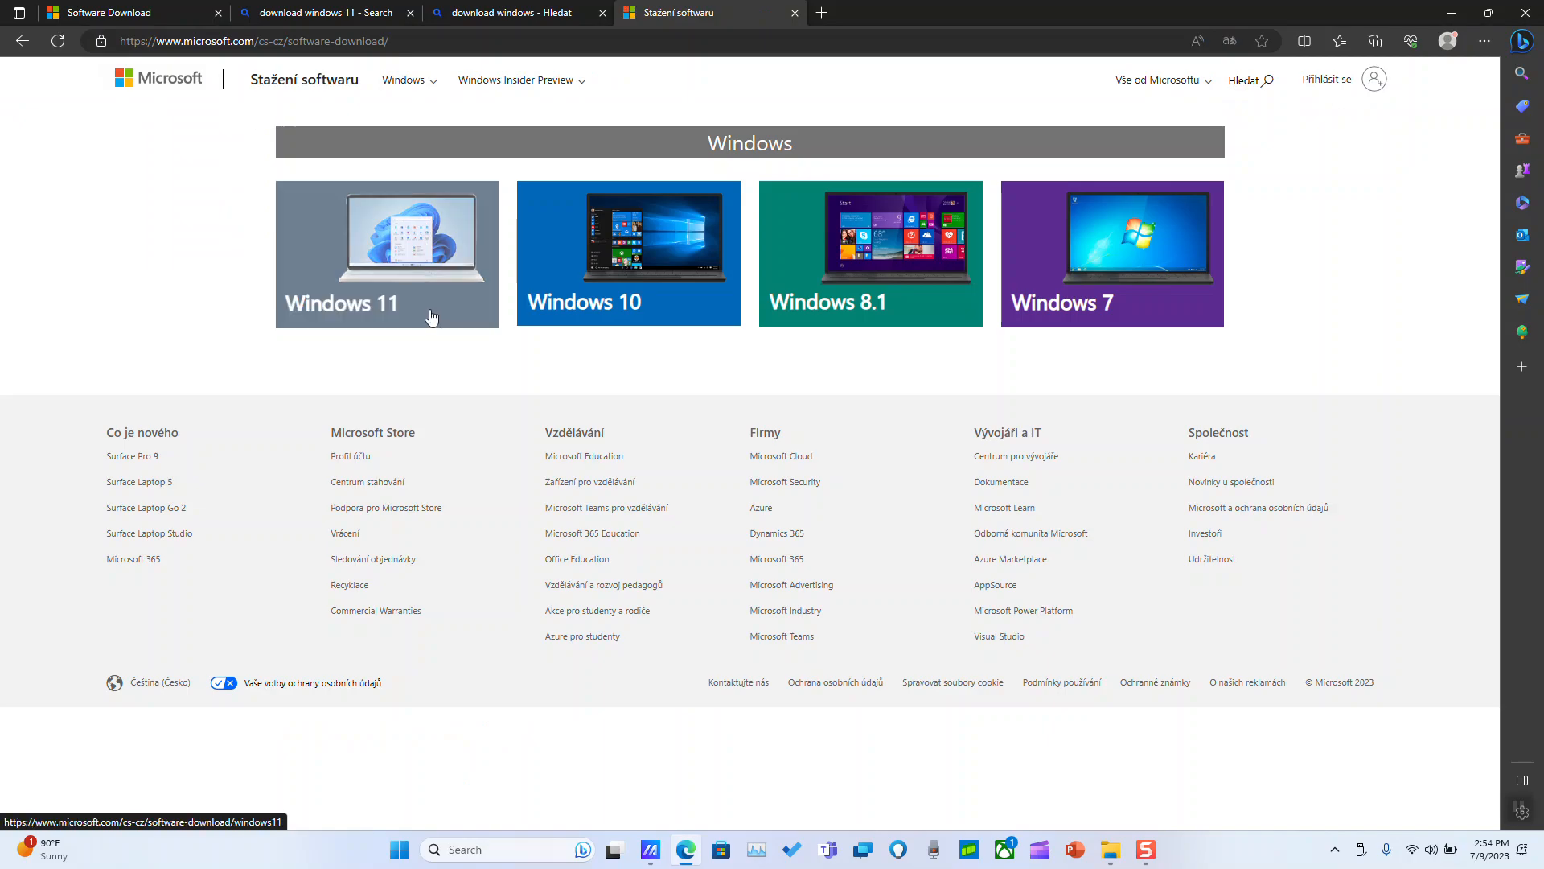
{"action": "mouse_move", "coordinate": [801, 293]}
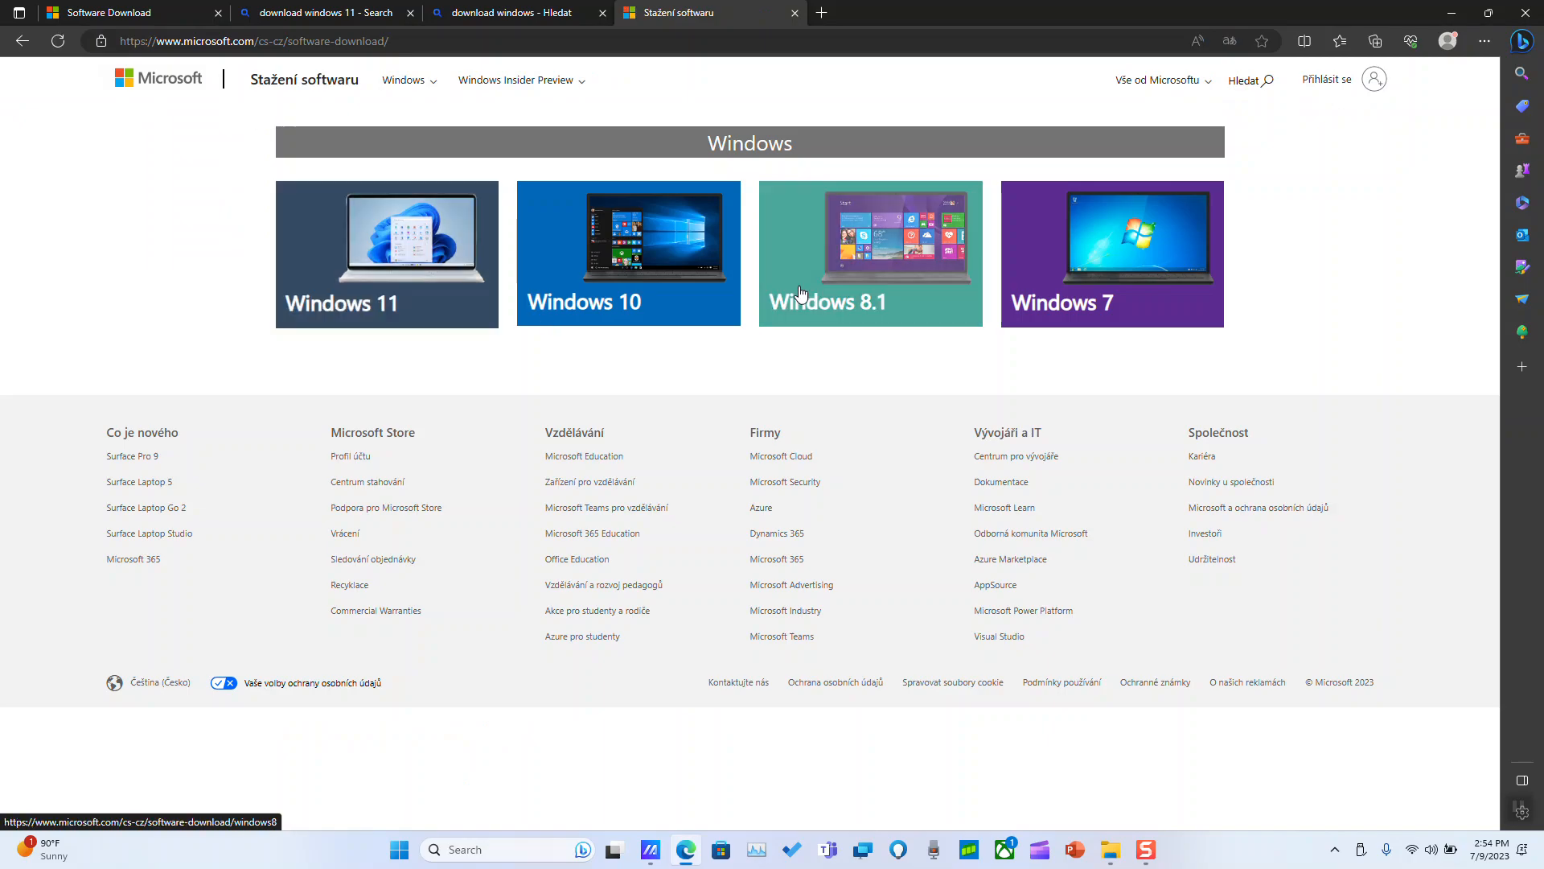
Go to the Windows 8.1 download page and translate it into English.
{"action": "left_click", "coordinate": [869, 251]}
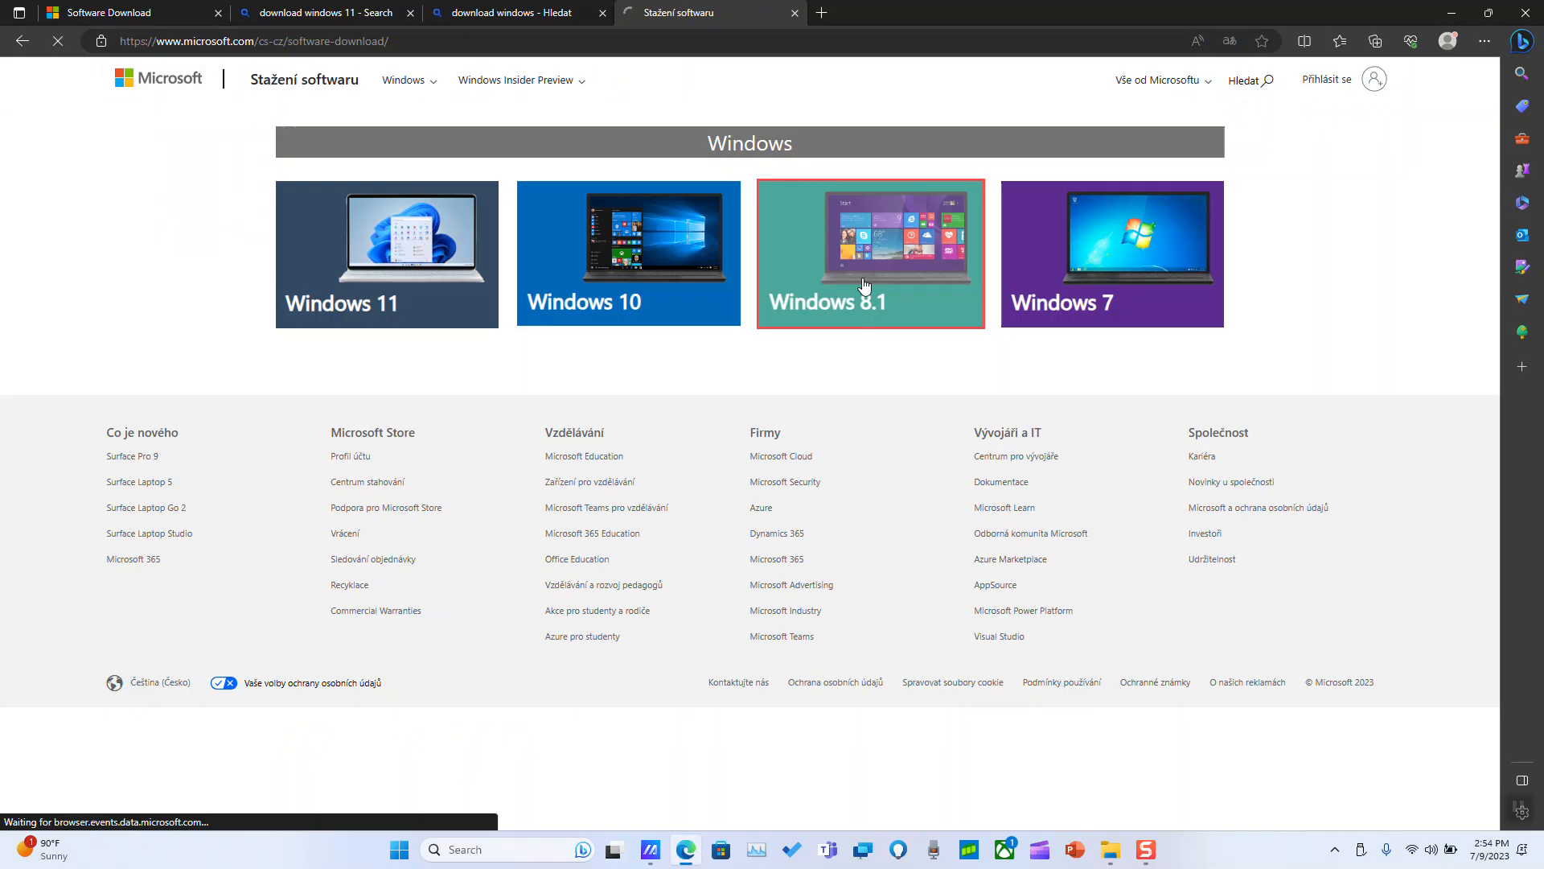
{"action": "left_click", "coordinate": [869, 253]}
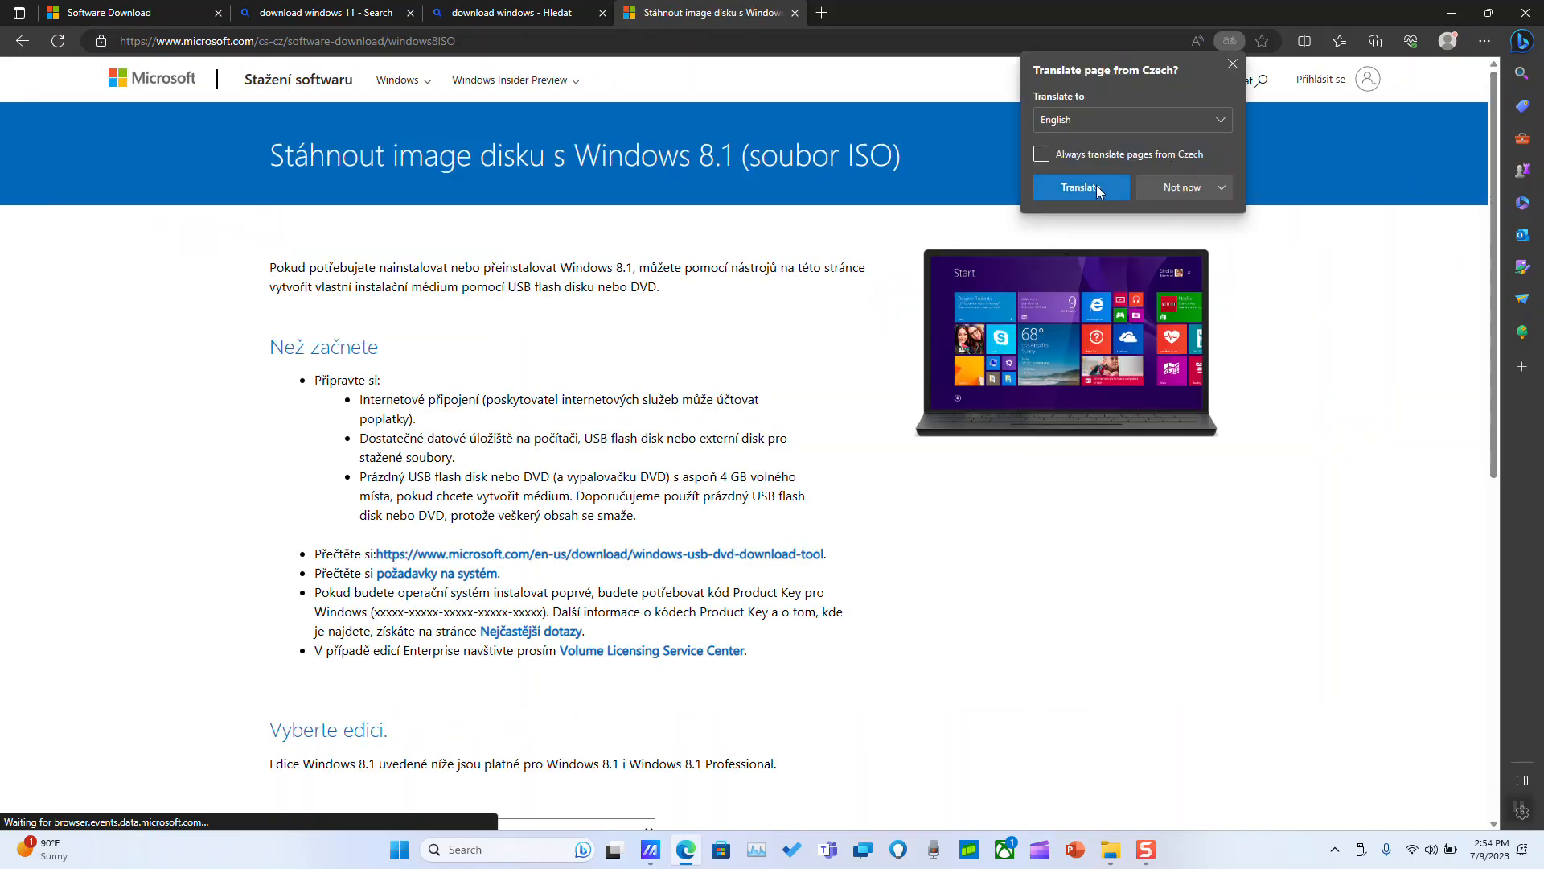
{"action": "left_click", "coordinate": [1079, 188]}
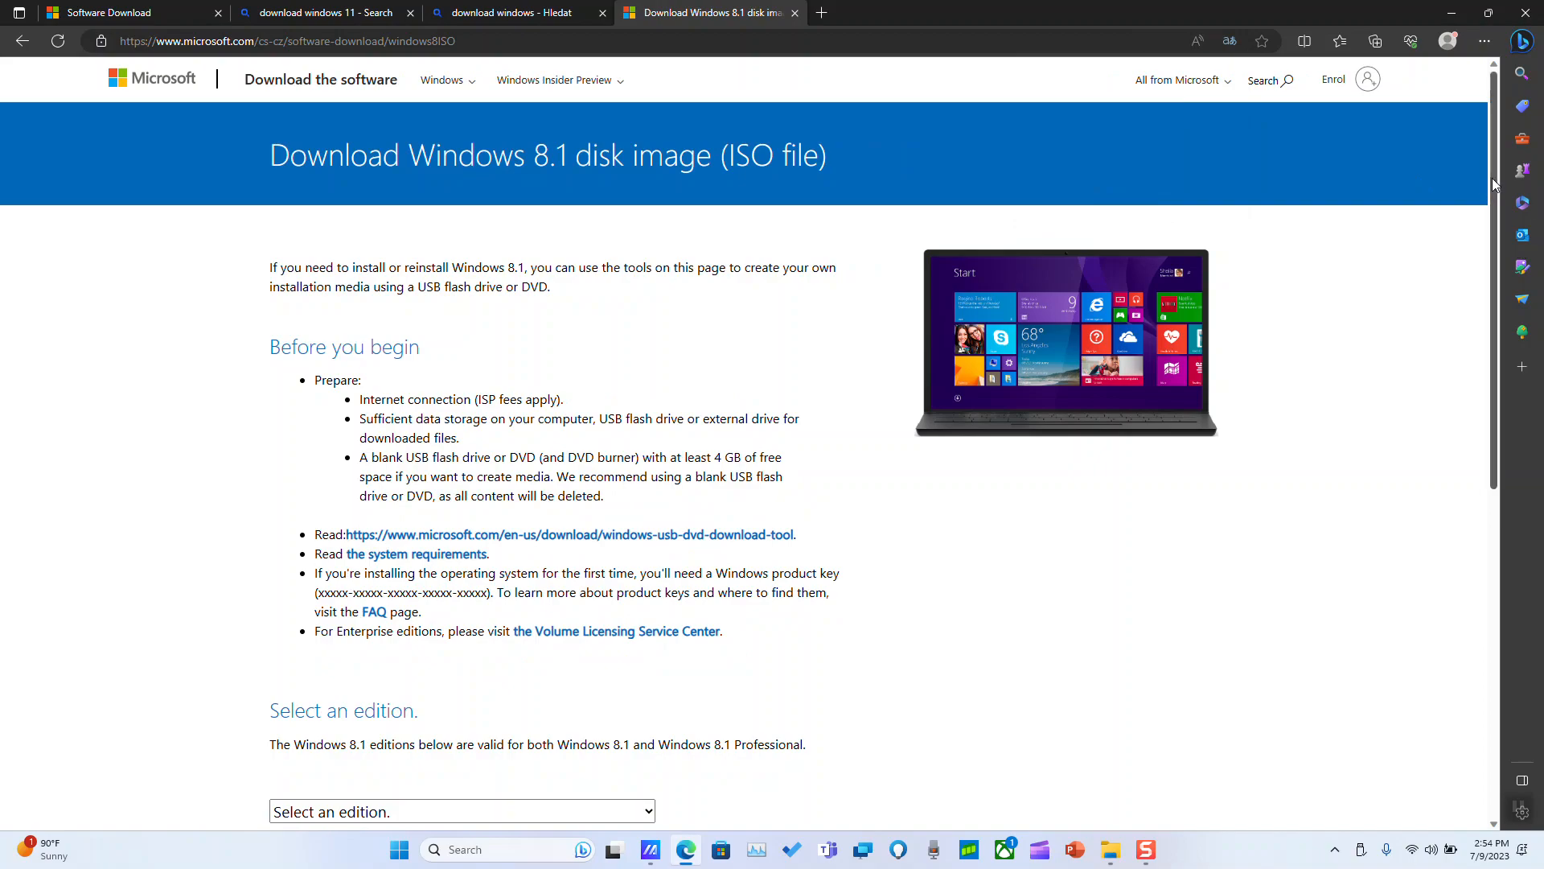
{"action": "scroll", "scroll_direction": "down", "scroll_amount": 3}
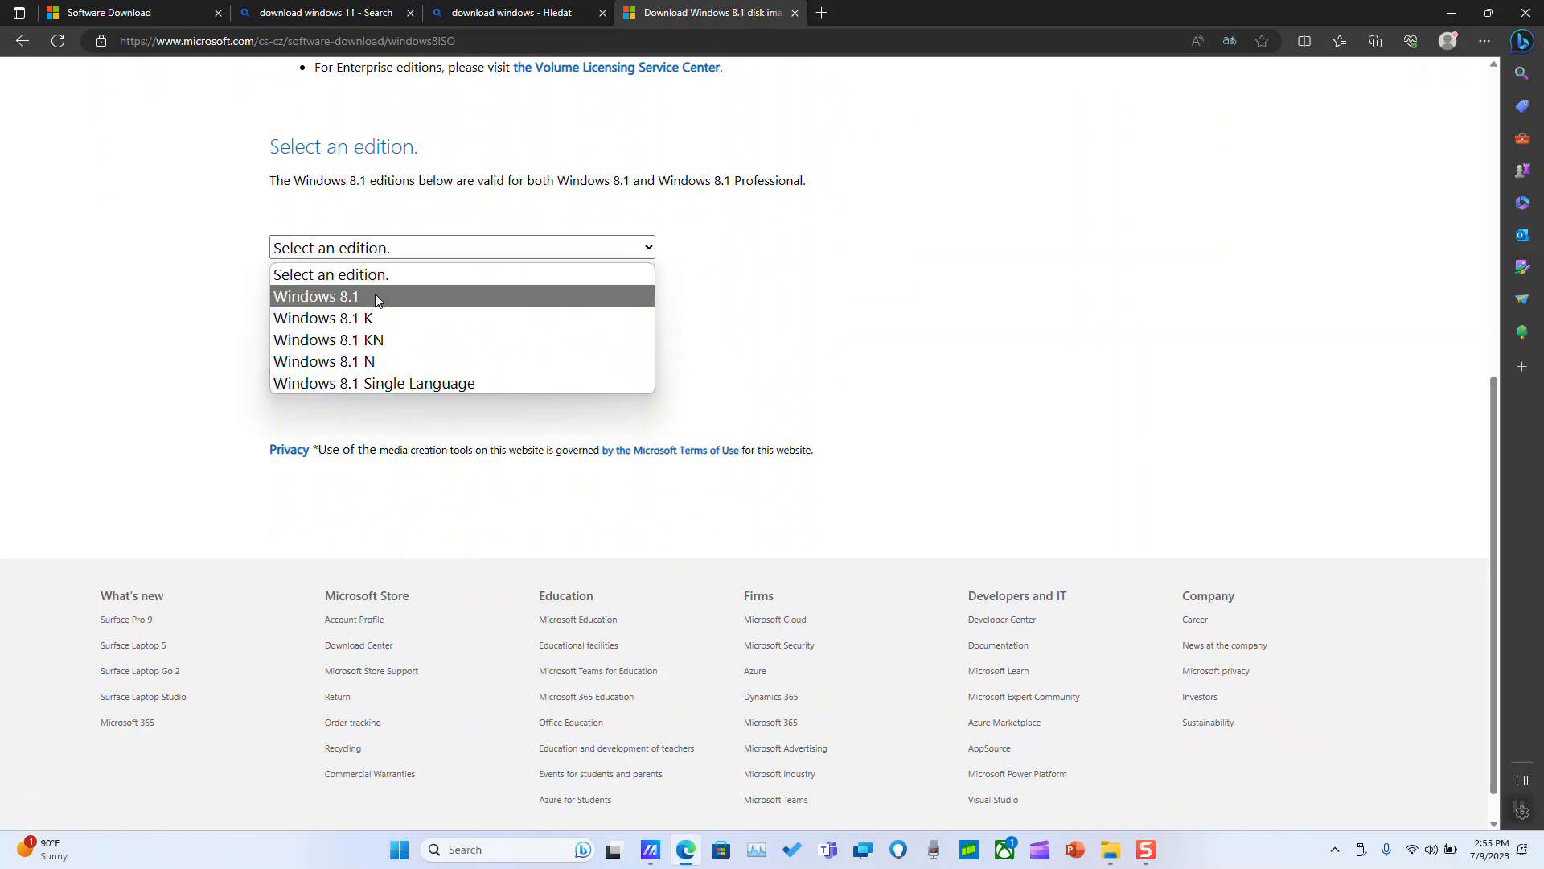
{"action": "mouse_move", "coordinate": [412, 297]}
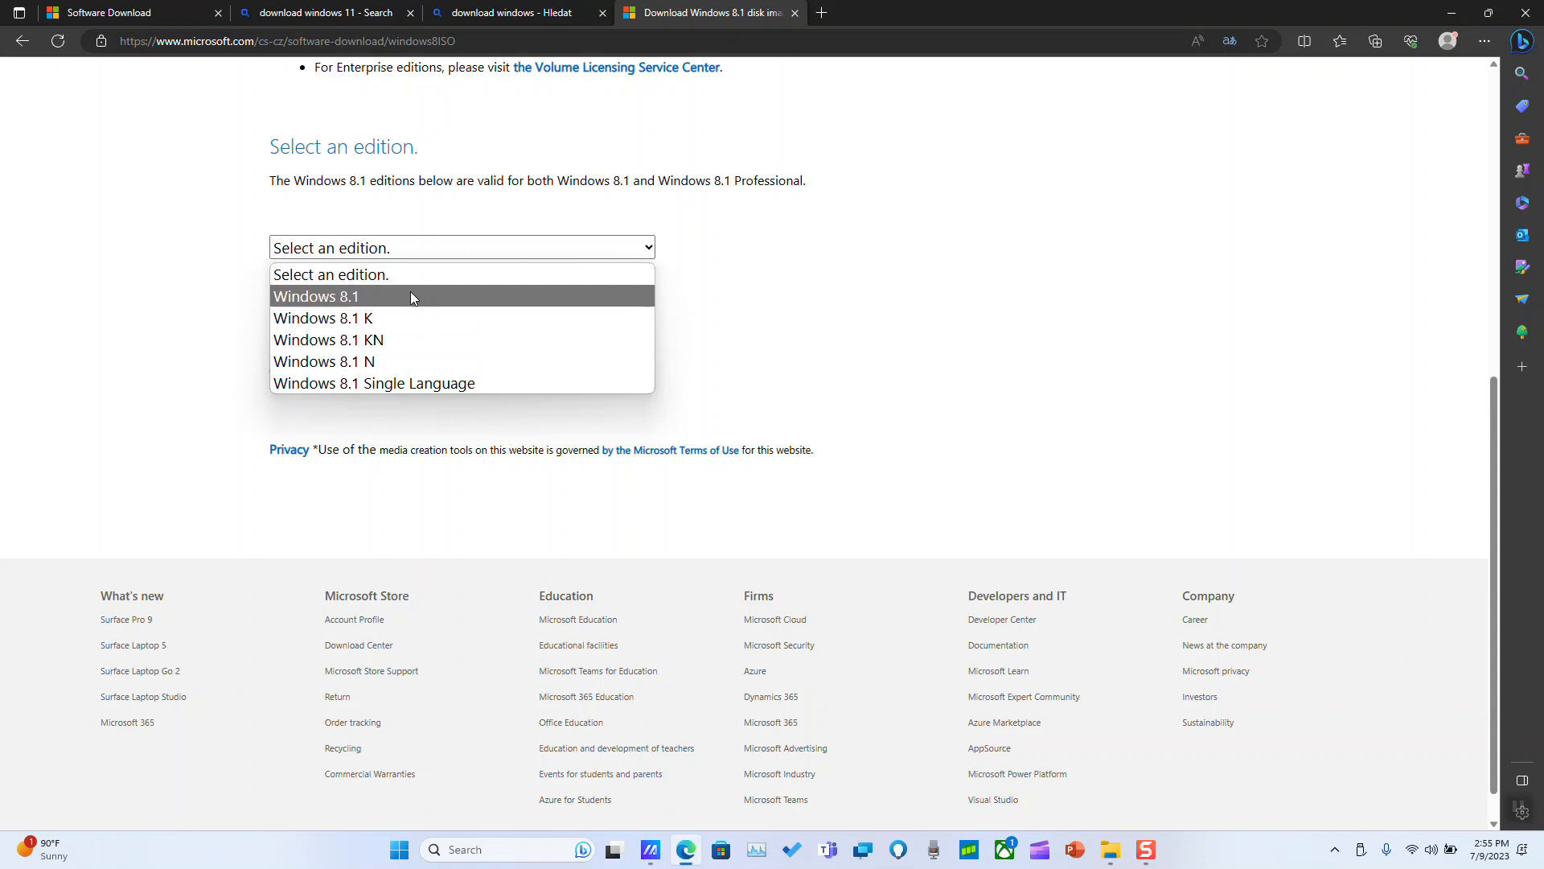
Choose edition Windows 8.1 and language English - International, confirming each.
{"action": "left_click", "coordinate": [316, 297]}
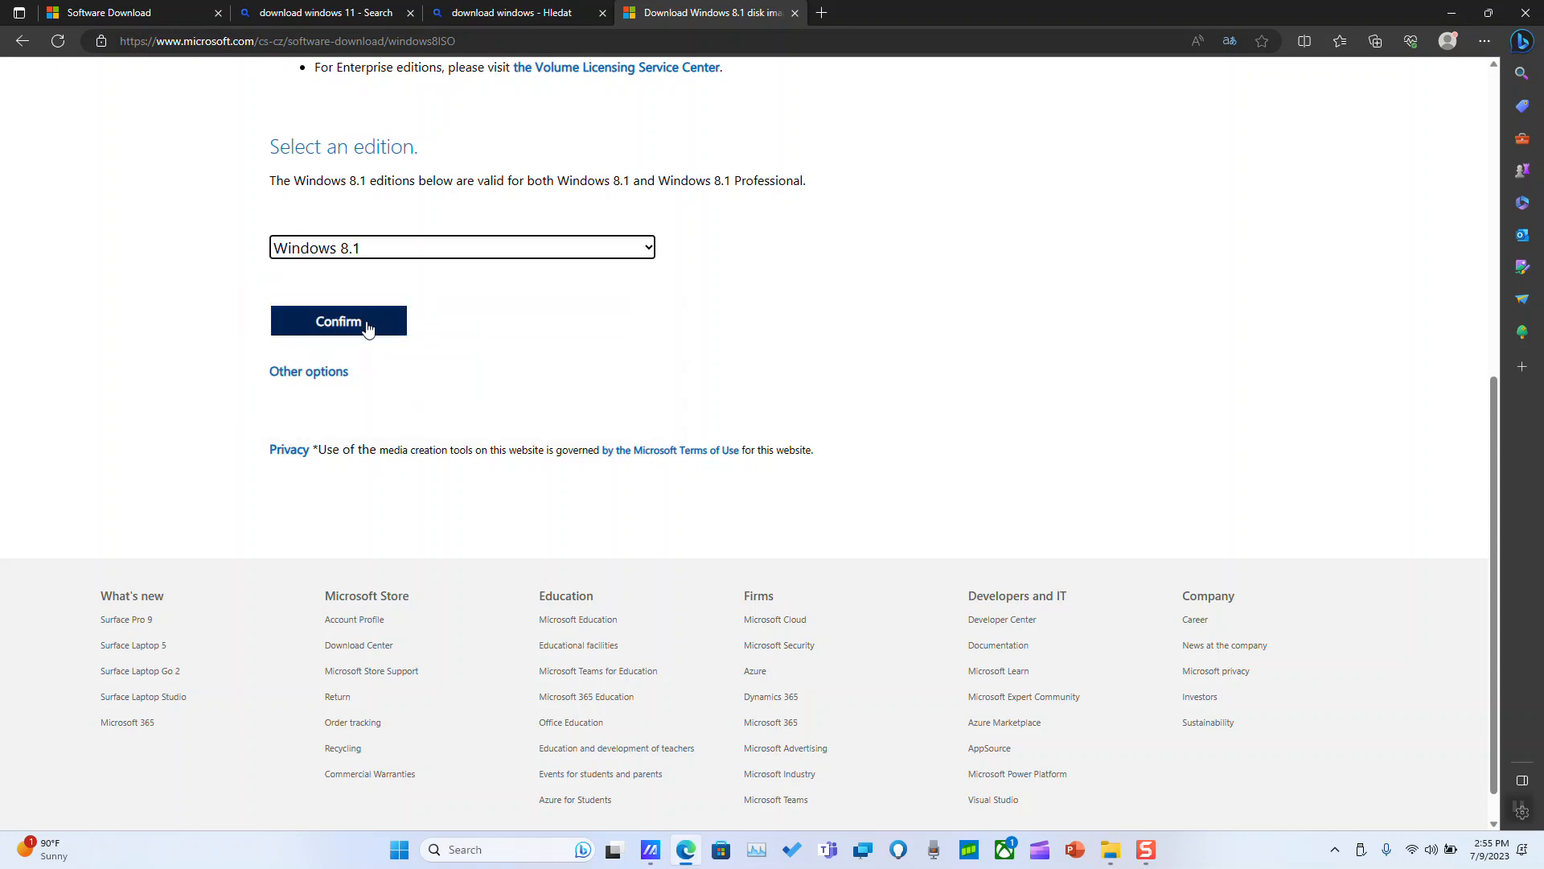
{"action": "left_click", "coordinate": [338, 321]}
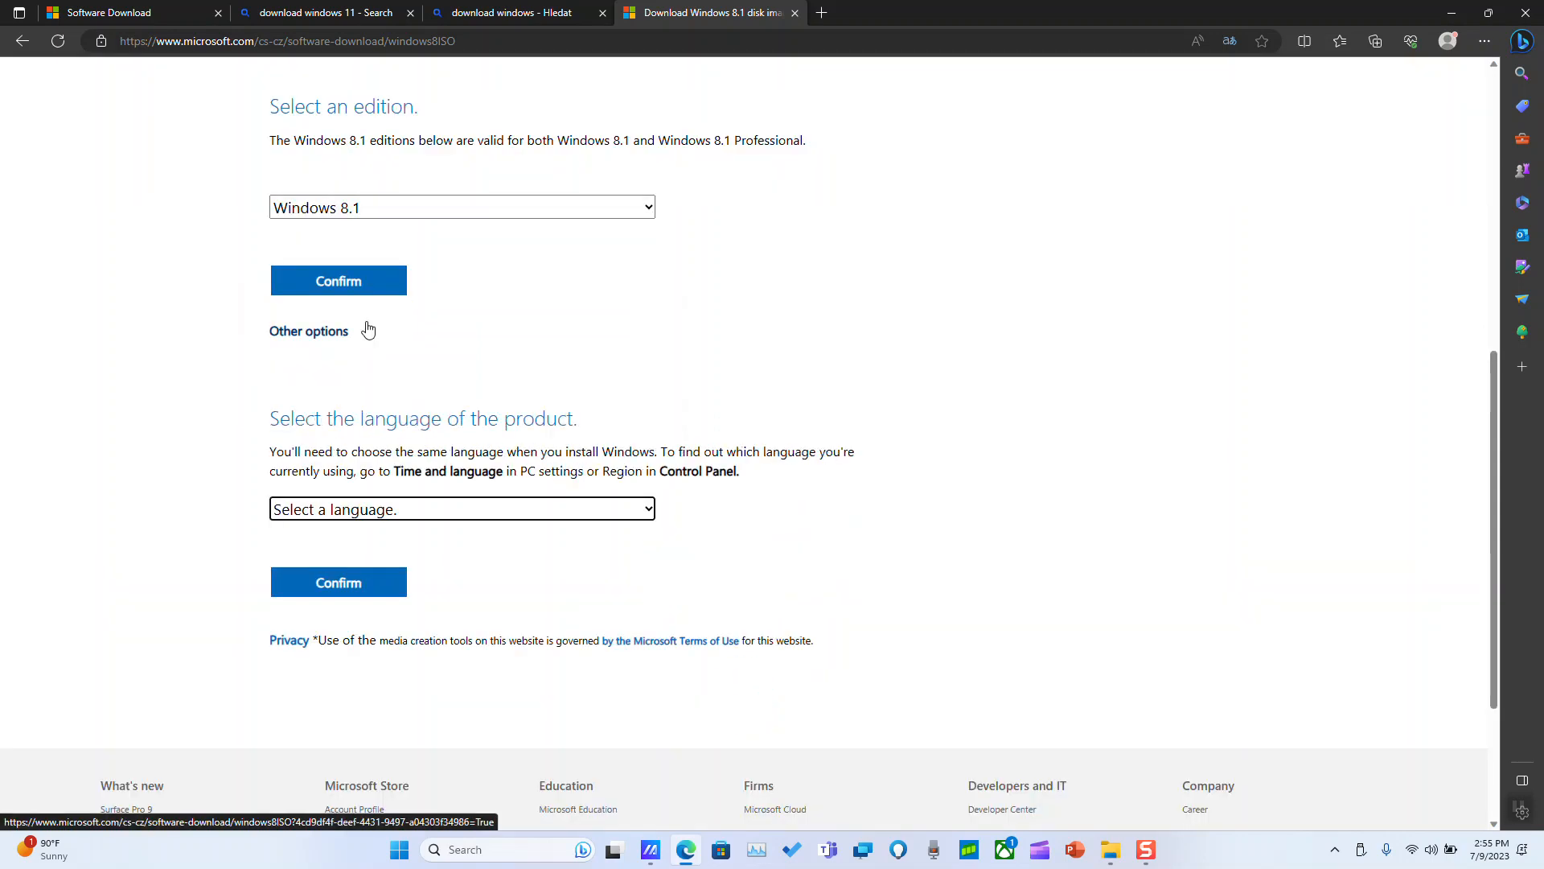
{"action": "left_click", "coordinate": [461, 508]}
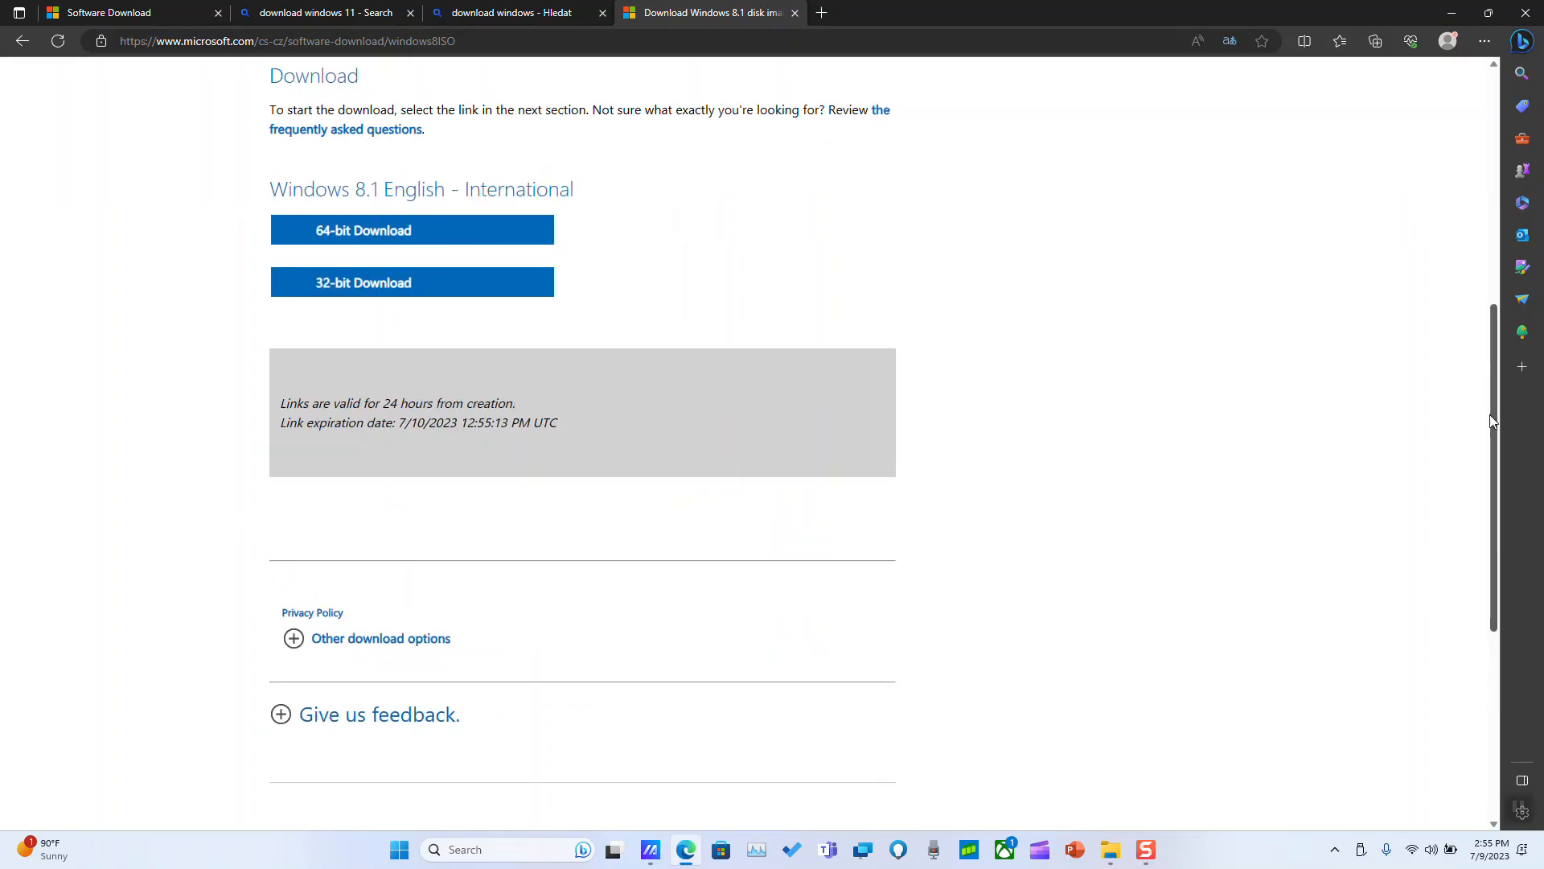
Bring up Windows Search from the taskbar with the 8.1 download links behind it.
{"action": "scroll", "scroll_direction": "down", "scroll_amount": 3}
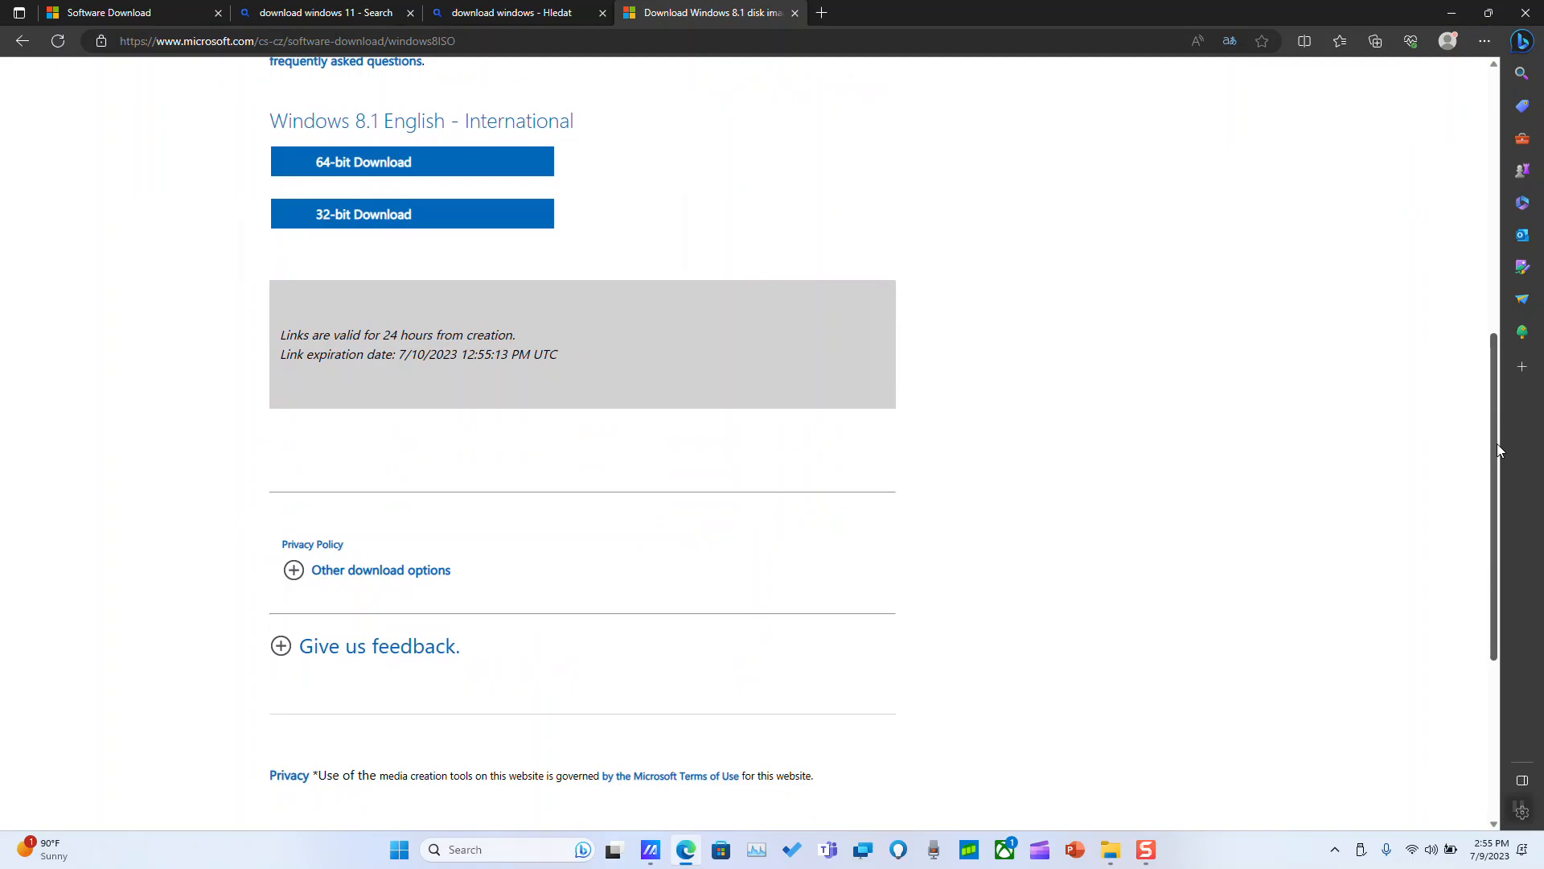
{"action": "mouse_move", "coordinate": [1027, 740]}
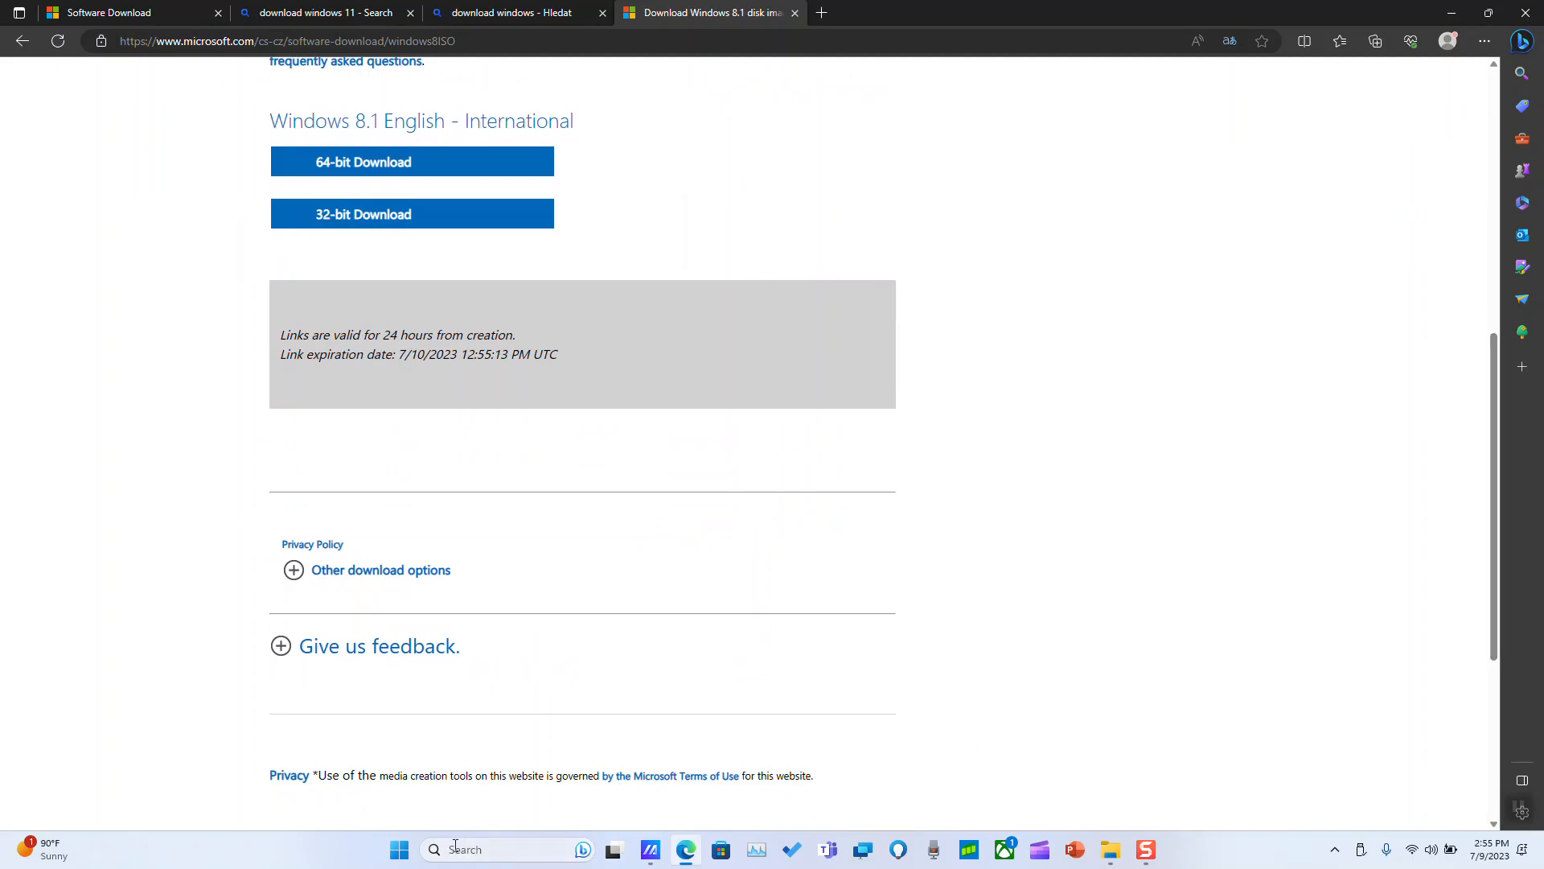
{"action": "left_click", "coordinate": [464, 849]}
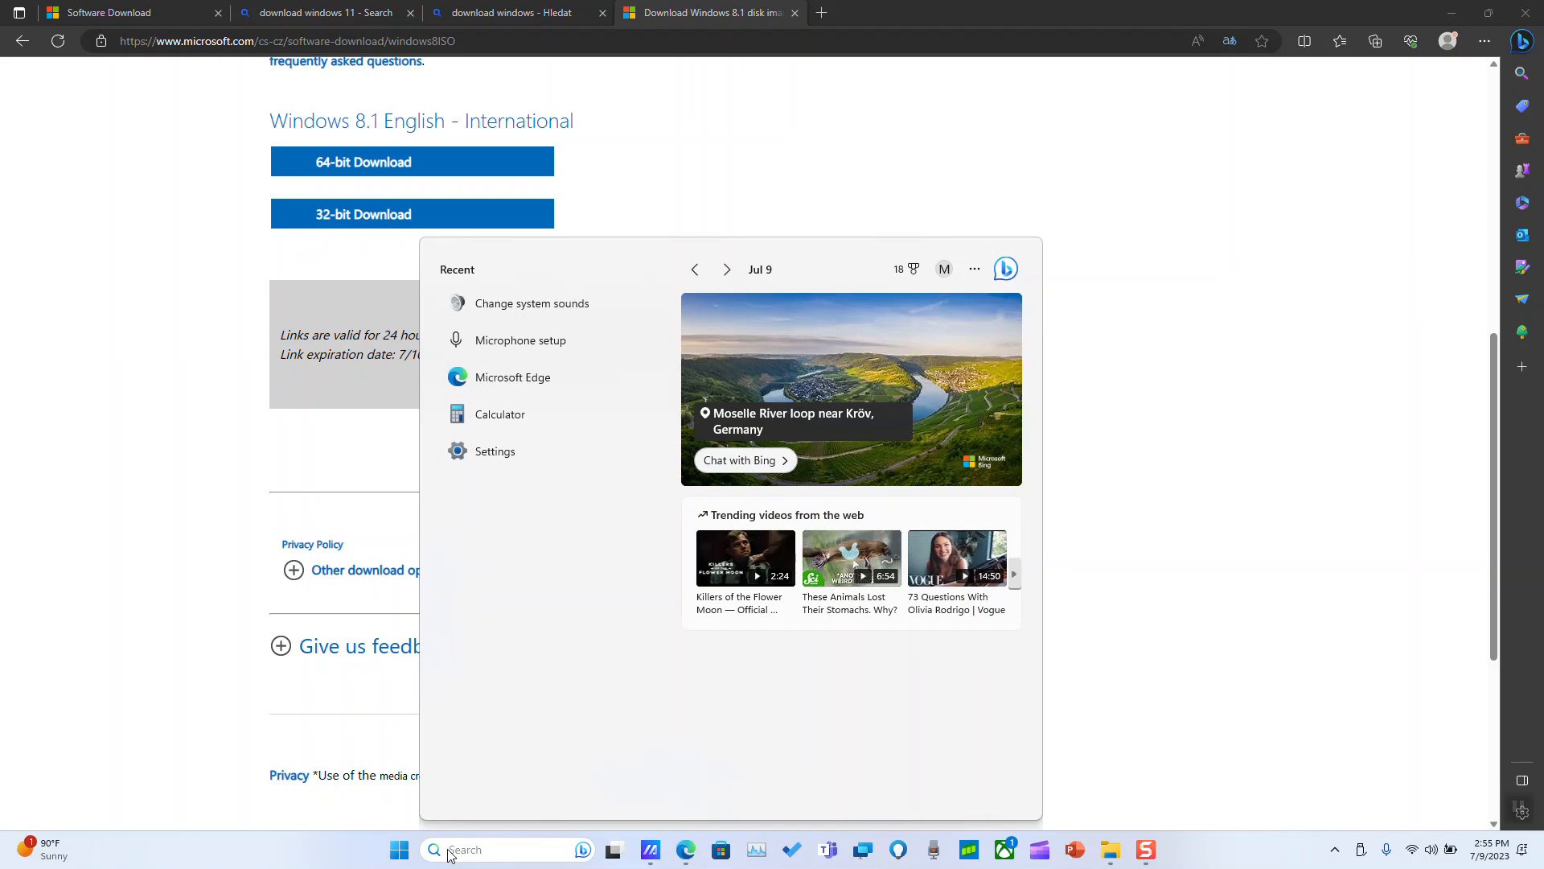
Run dxdiag, review the System tab showing Windows 11 Pro 64-bit, then close it.
{"action": "type", "text": "dgdiag"}
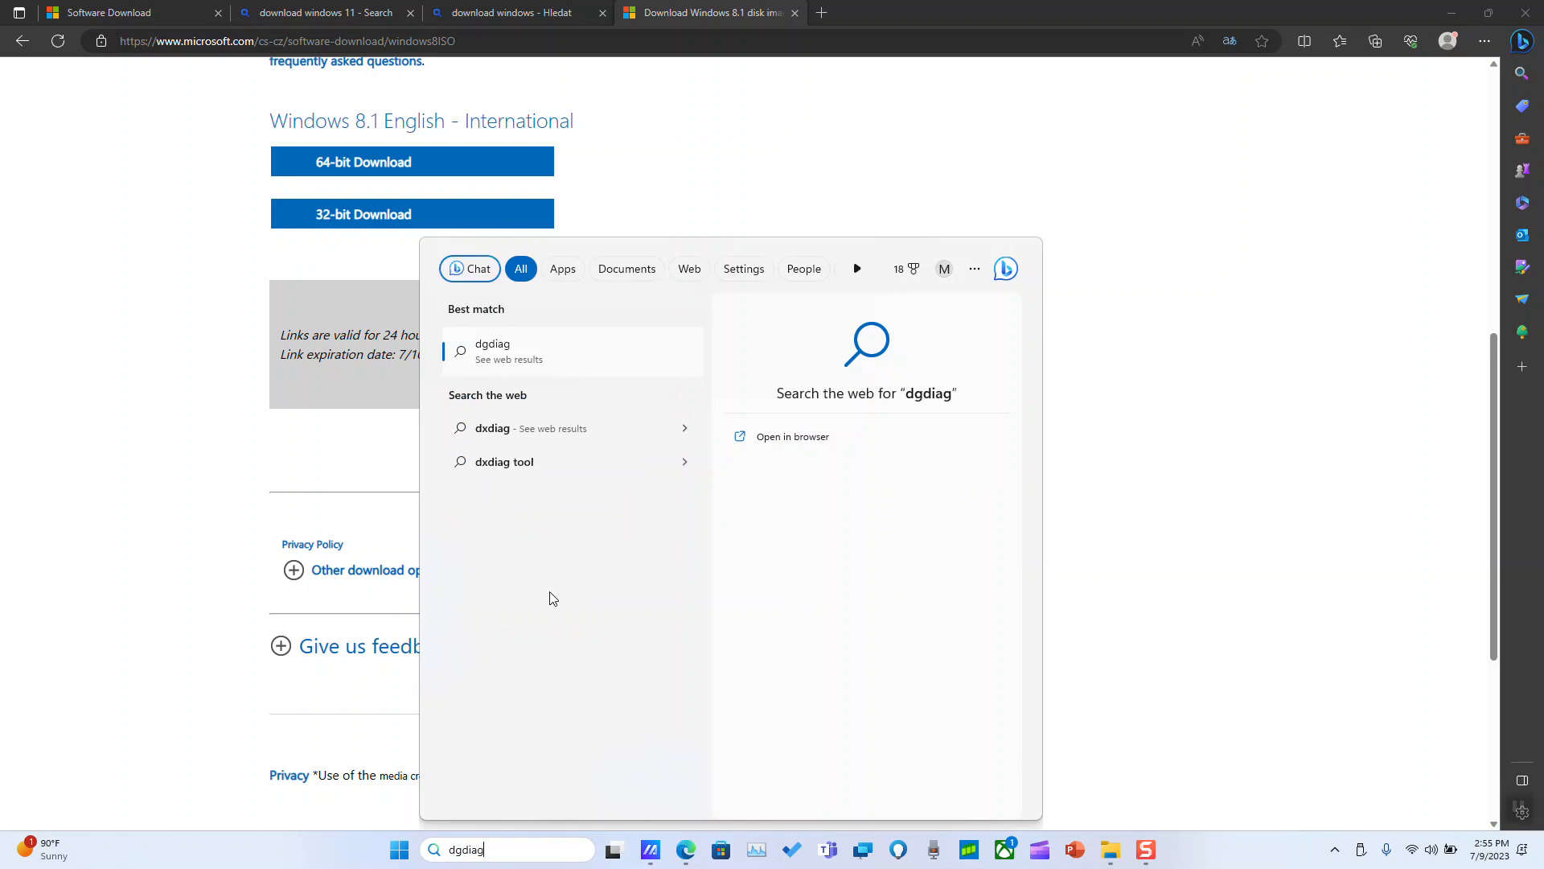
{"action": "type", "text": "dx"}
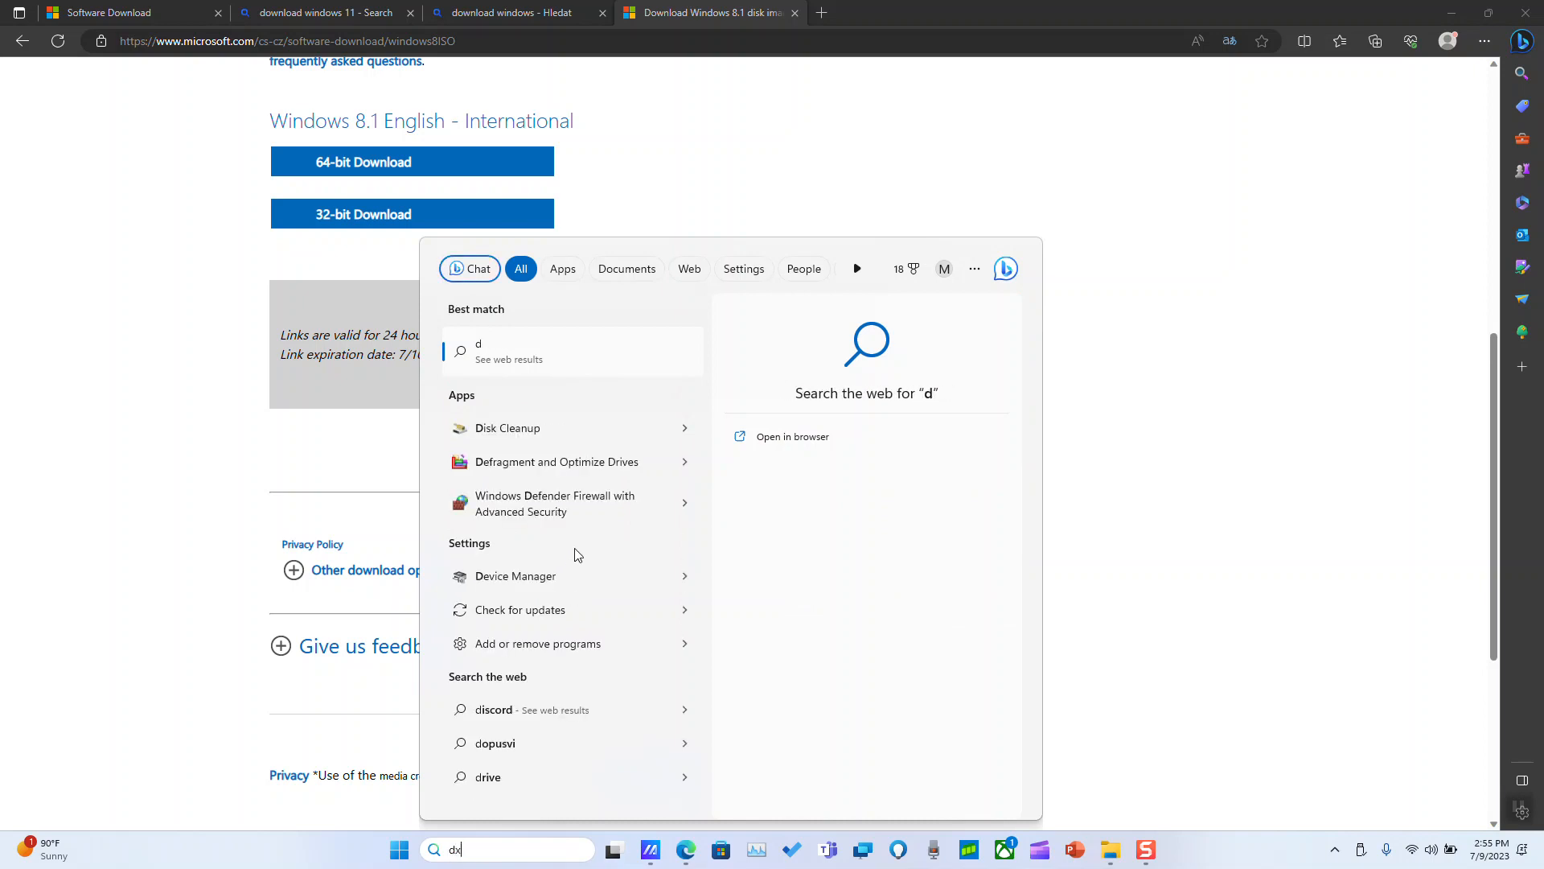
{"action": "type", "text": "xdiag"}
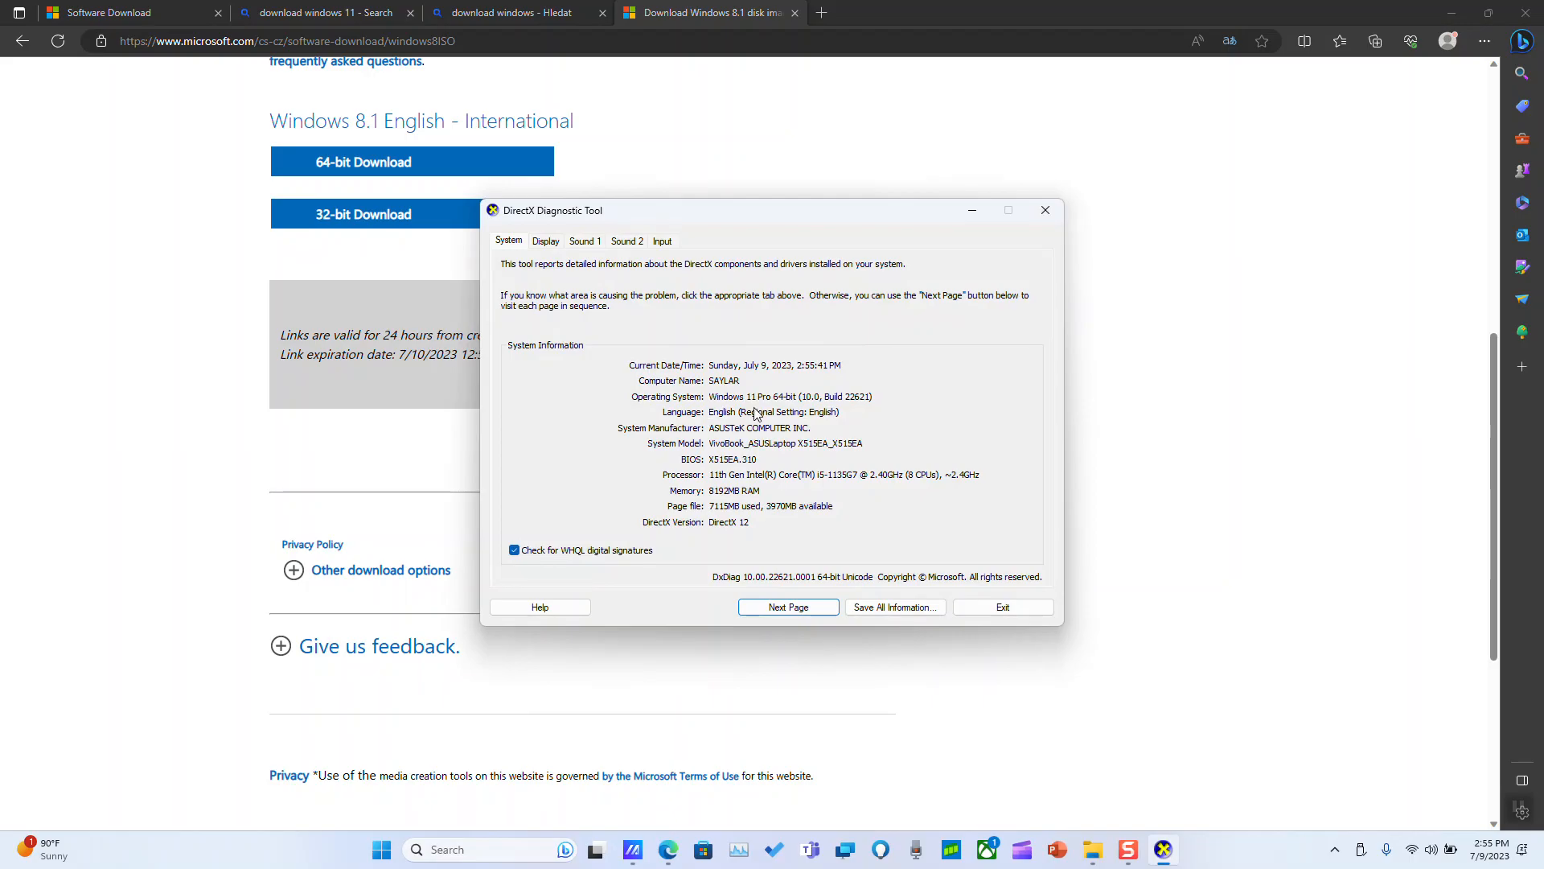
{"action": "mouse_move", "coordinate": [783, 409]}
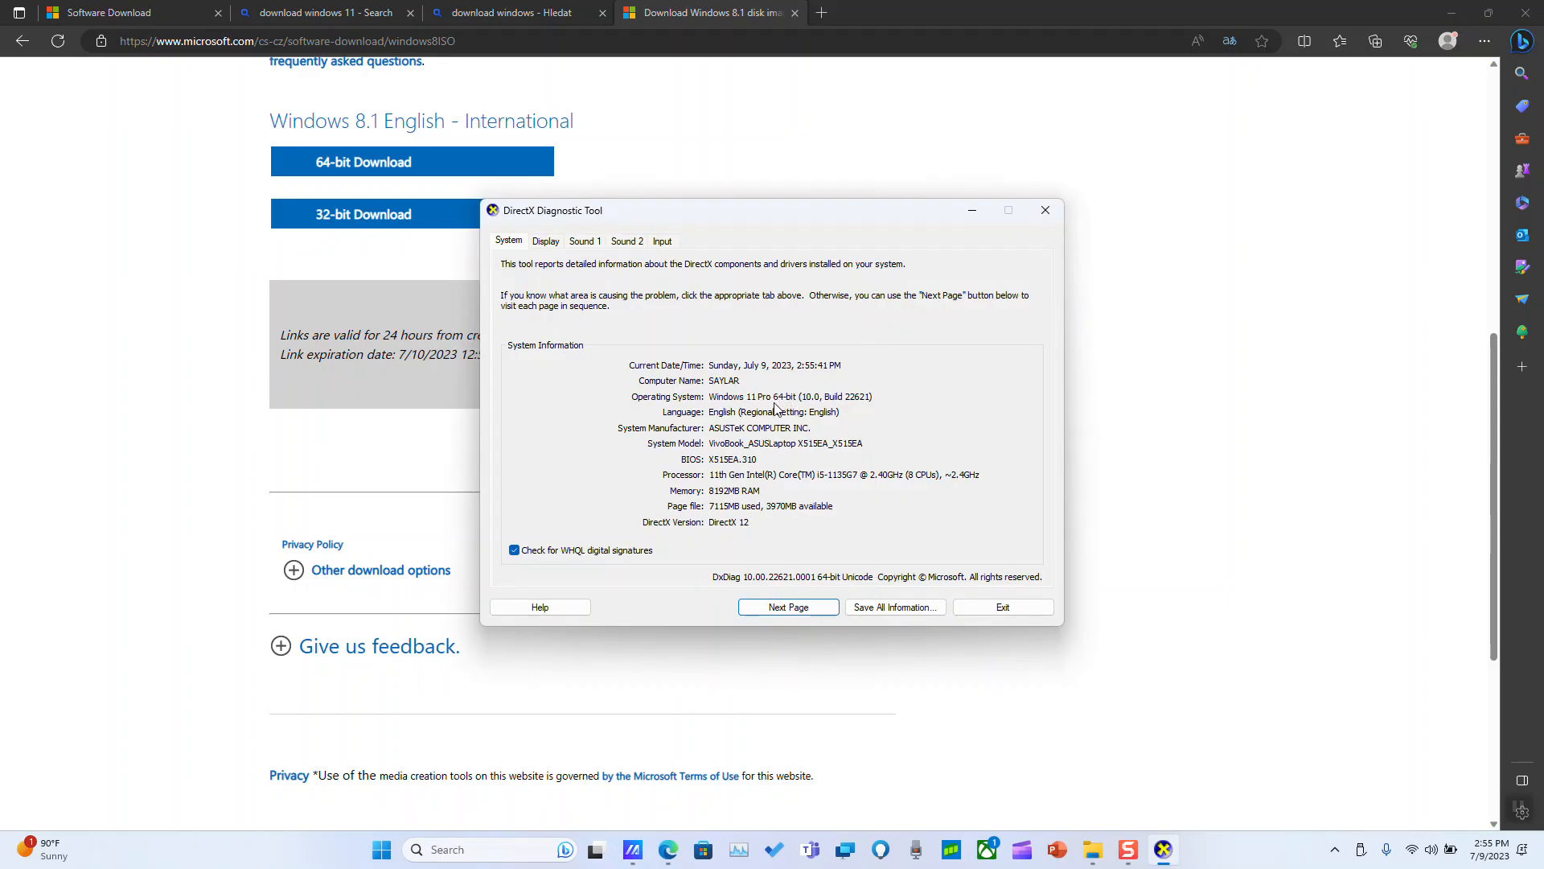
{"action": "mouse_move", "coordinate": [1045, 209]}
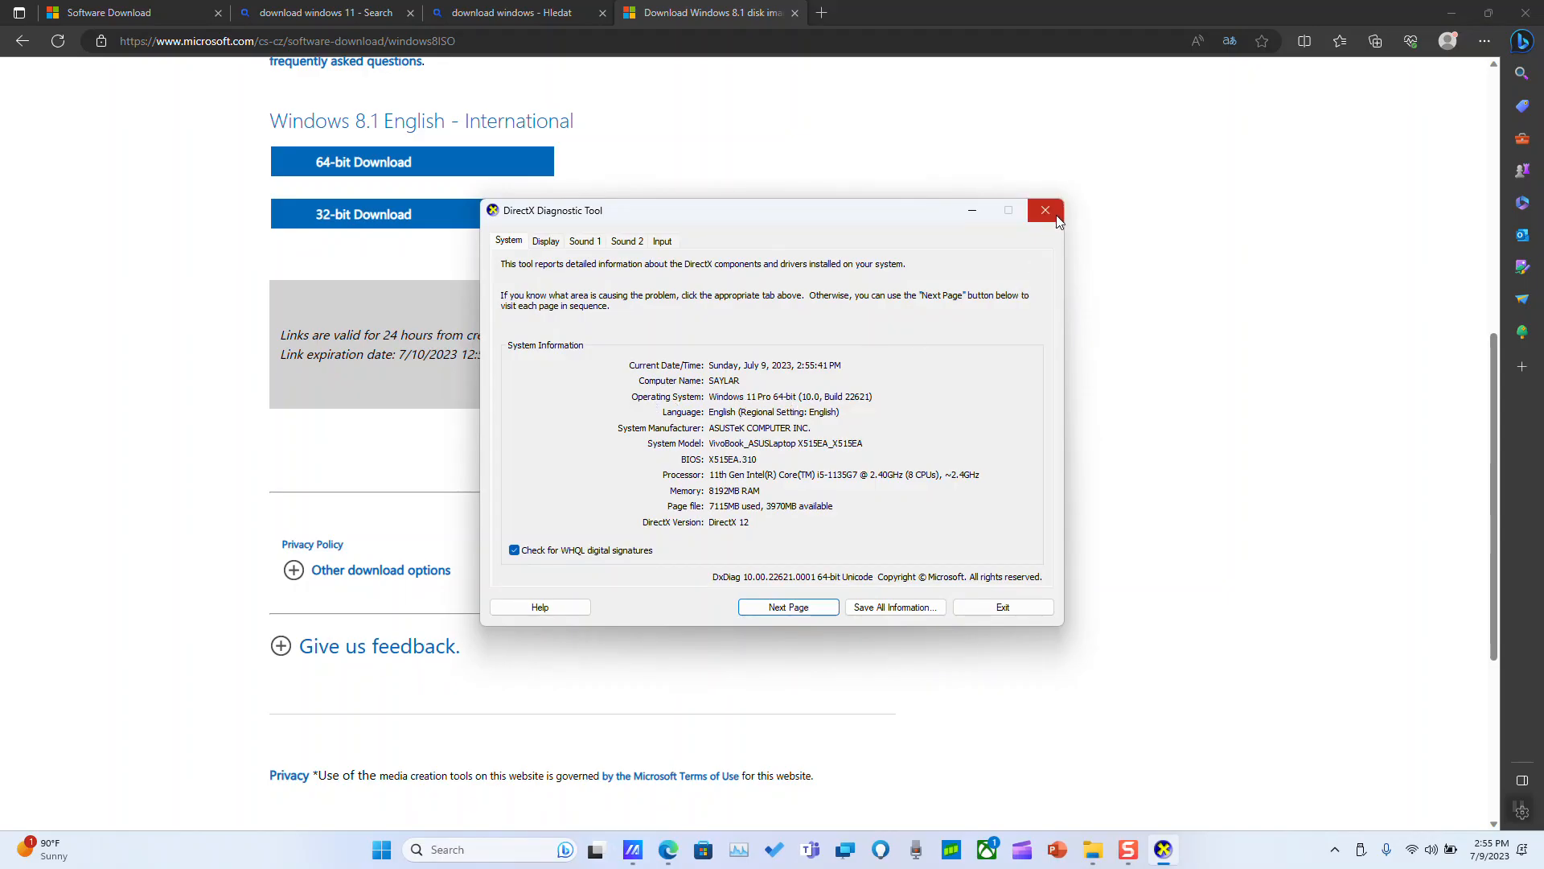
{"action": "left_click", "coordinate": [1045, 211]}
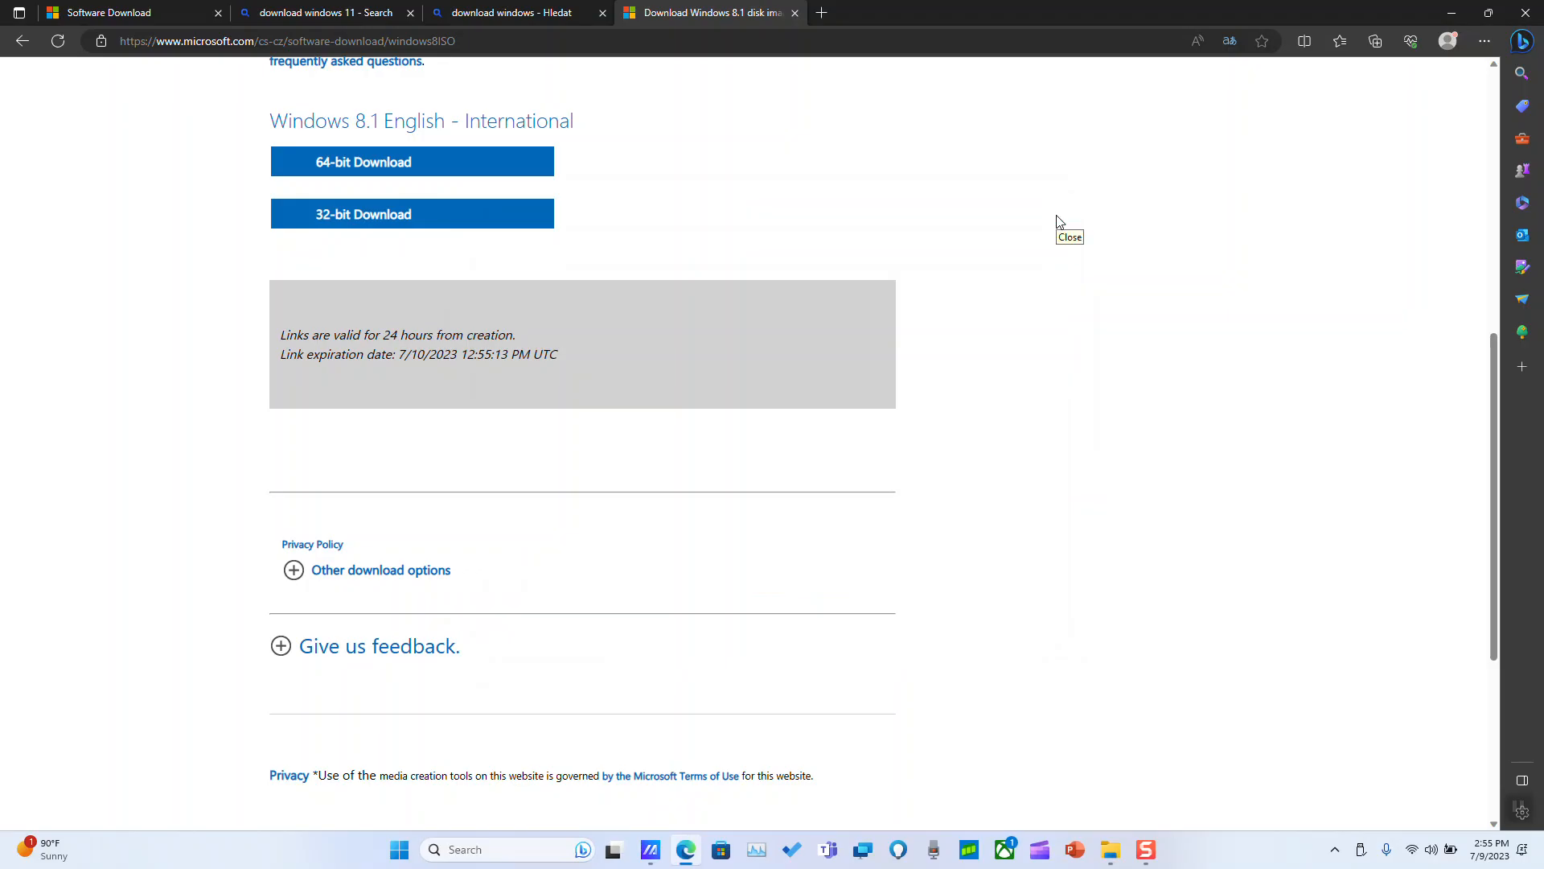
{"action": "mouse_move", "coordinate": [1060, 220]}
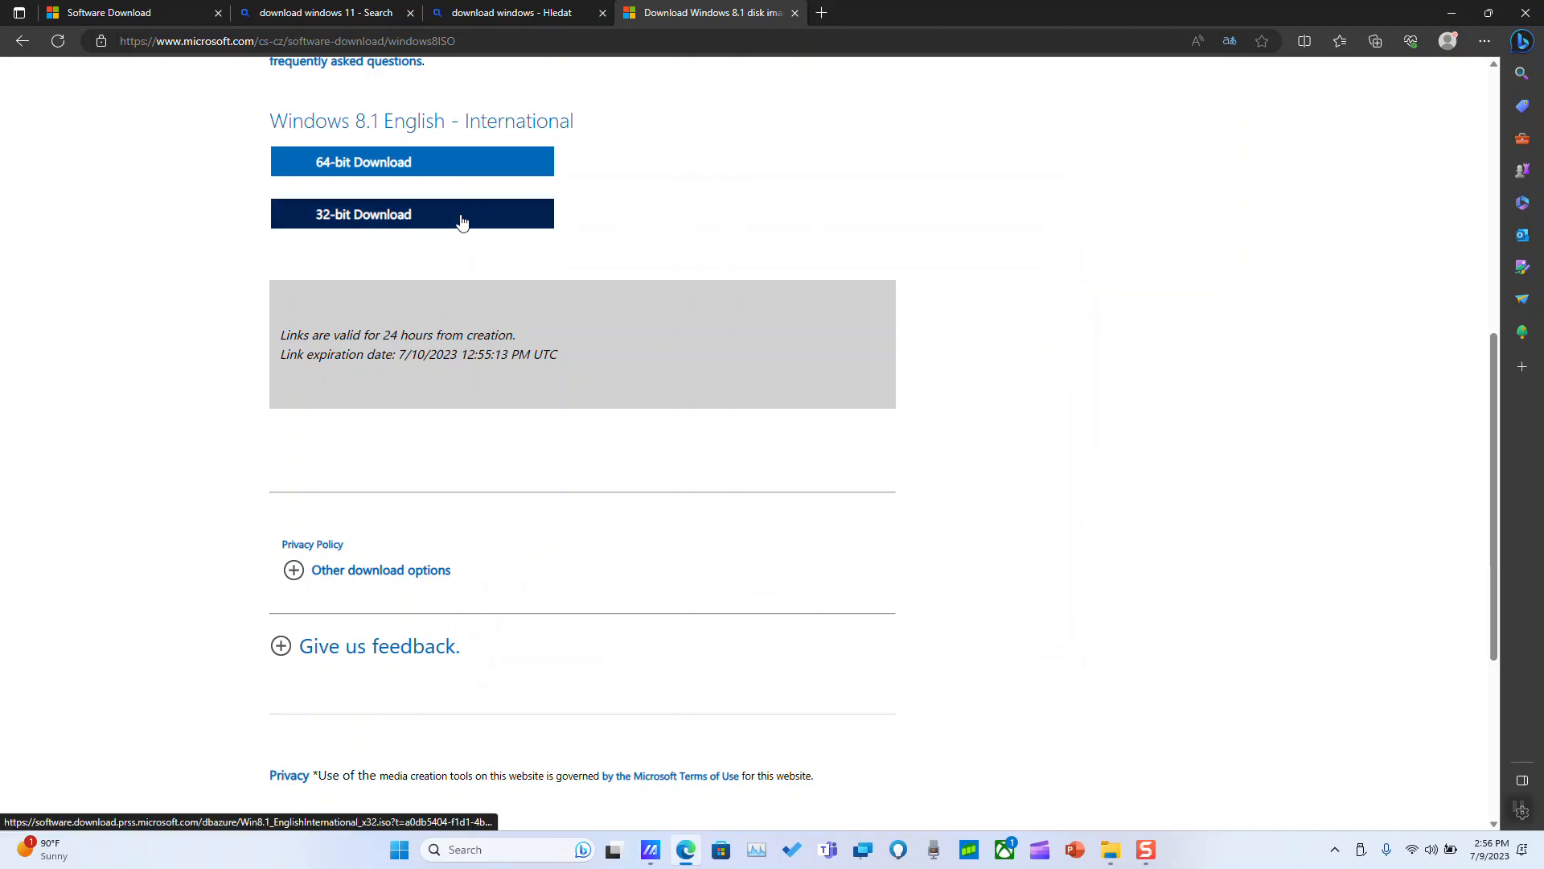
Download the 32-bit Windows 8.1 ISO and save it onto the SD (H:) drive.
{"action": "left_click", "coordinate": [411, 214]}
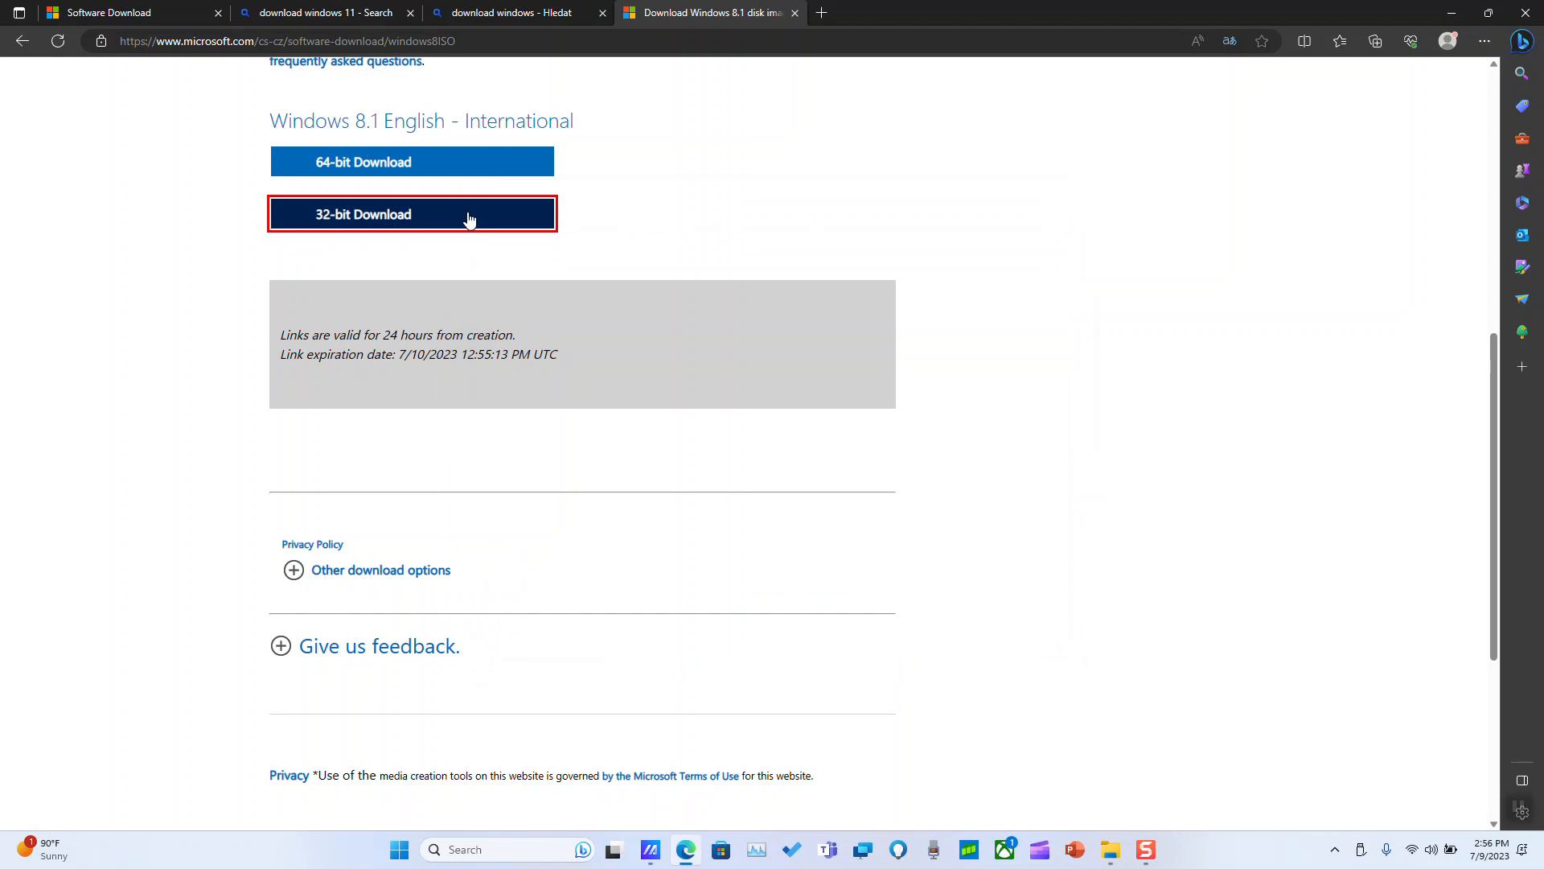
{"action": "left_click", "coordinate": [411, 214]}
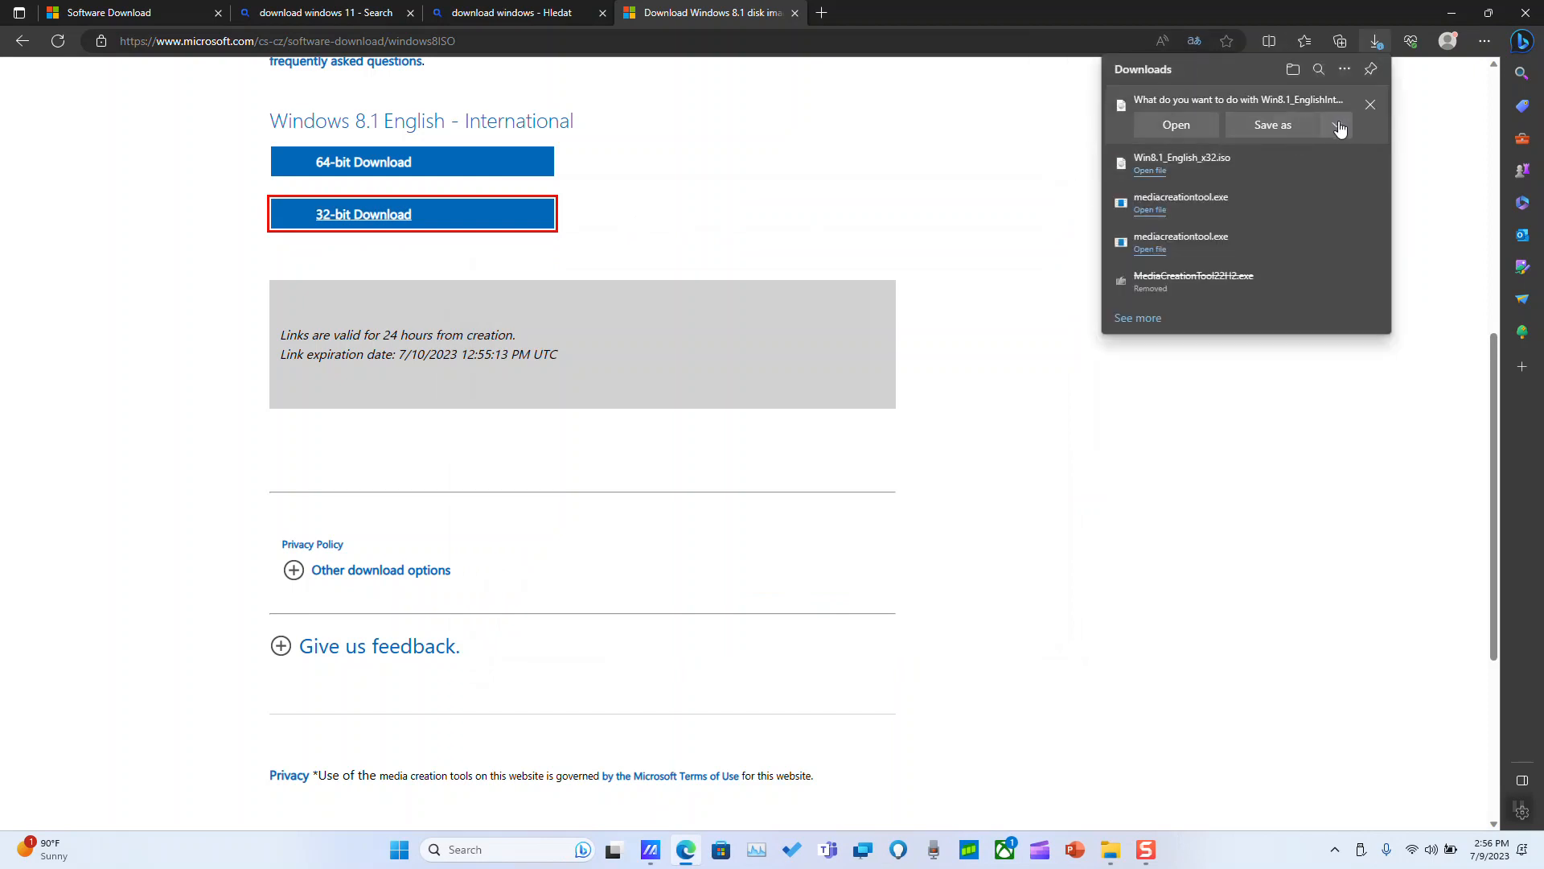
{"action": "left_click", "coordinate": [1337, 126]}
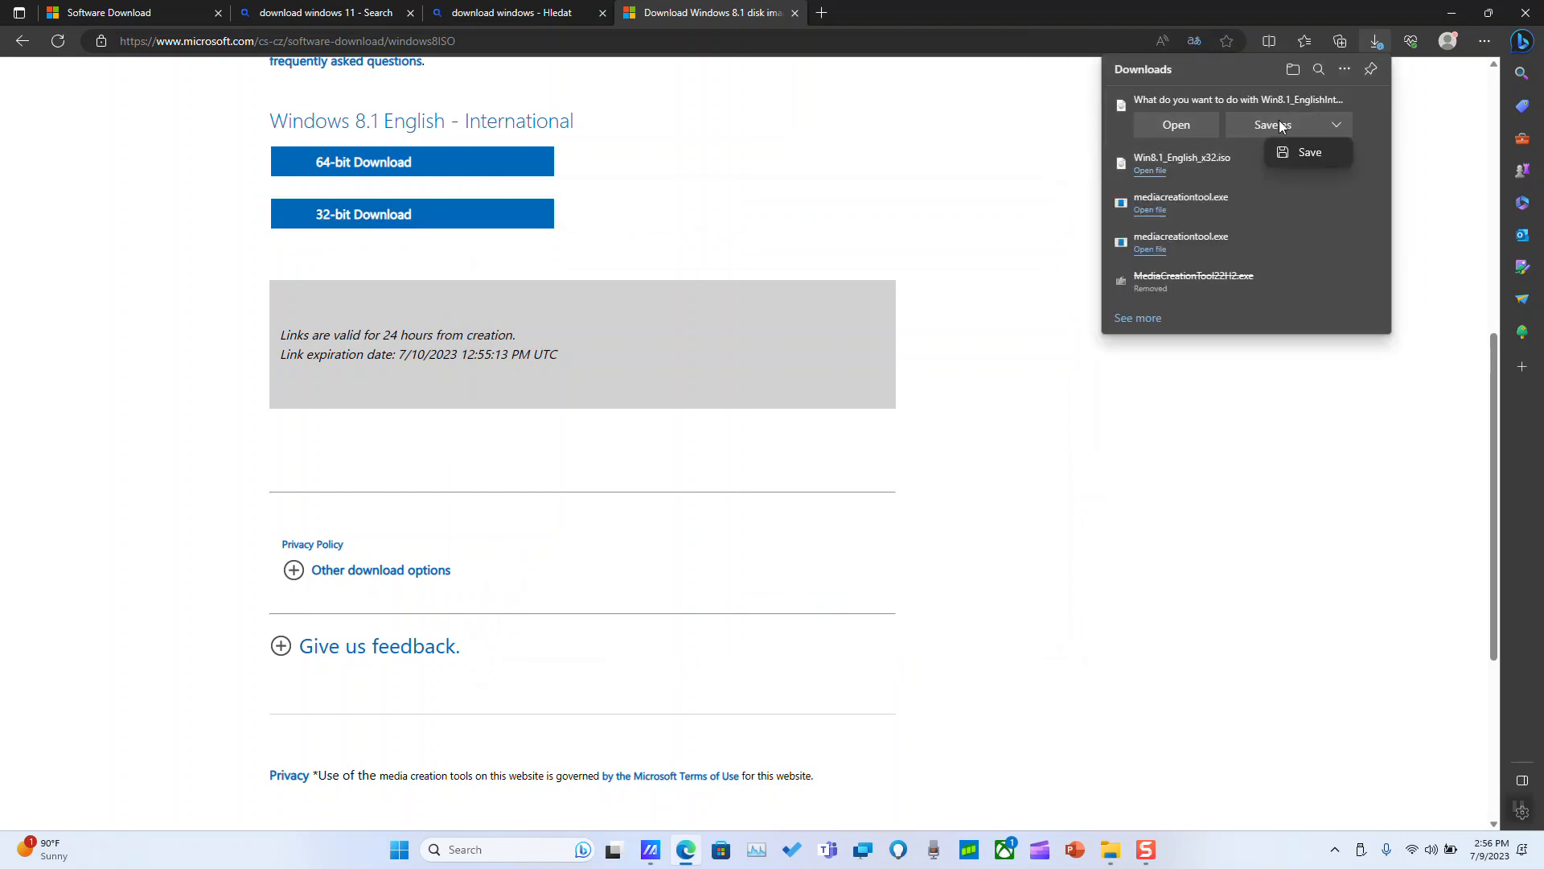
{"action": "left_click", "coordinate": [1310, 152]}
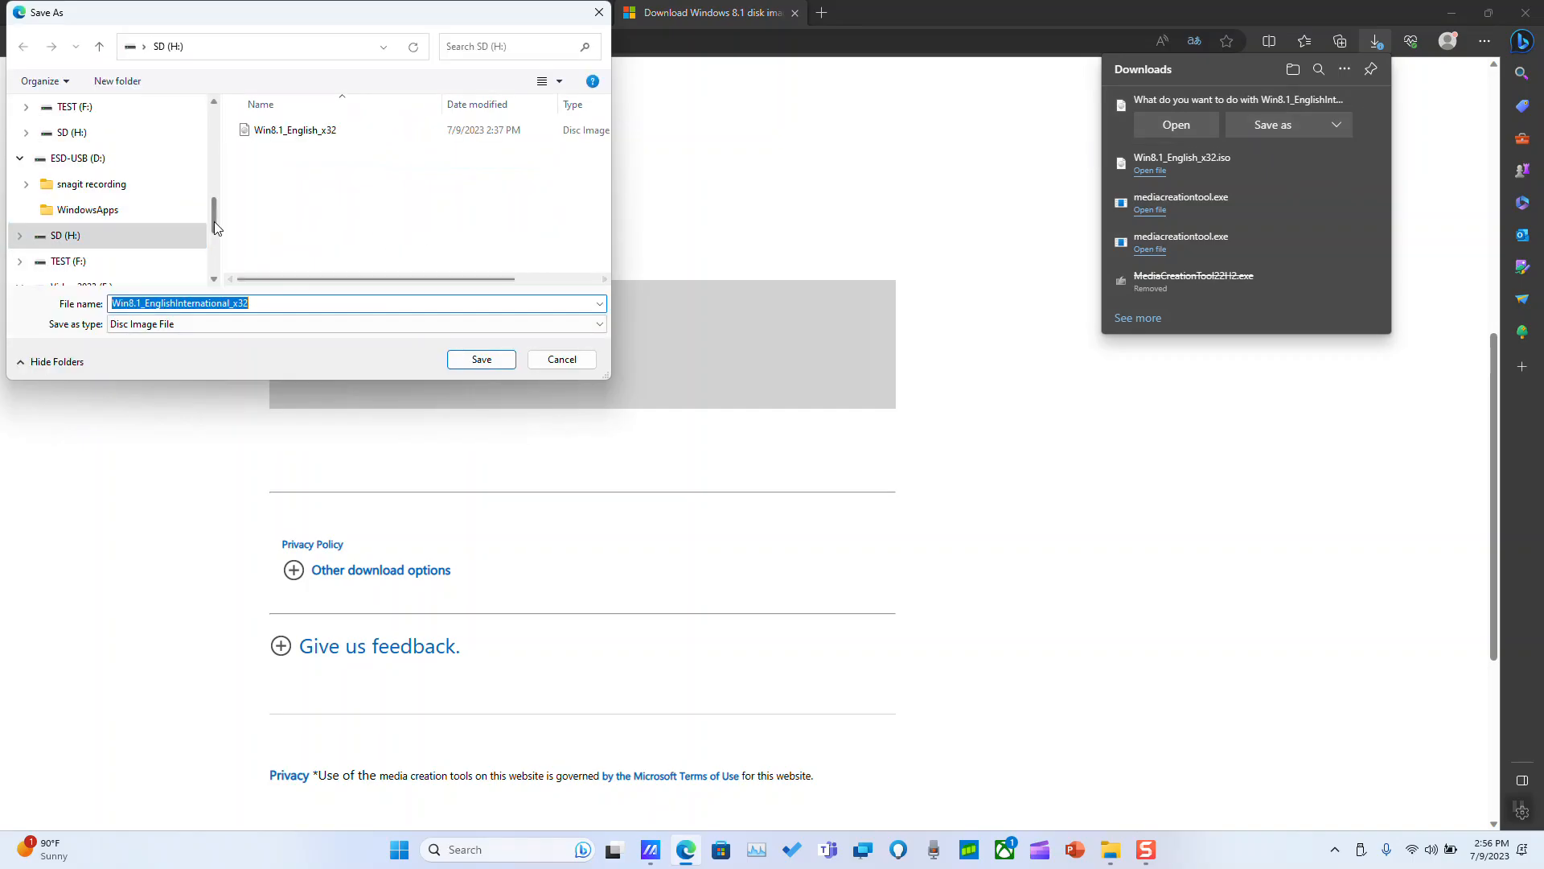
{"action": "left_click", "coordinate": [68, 210]}
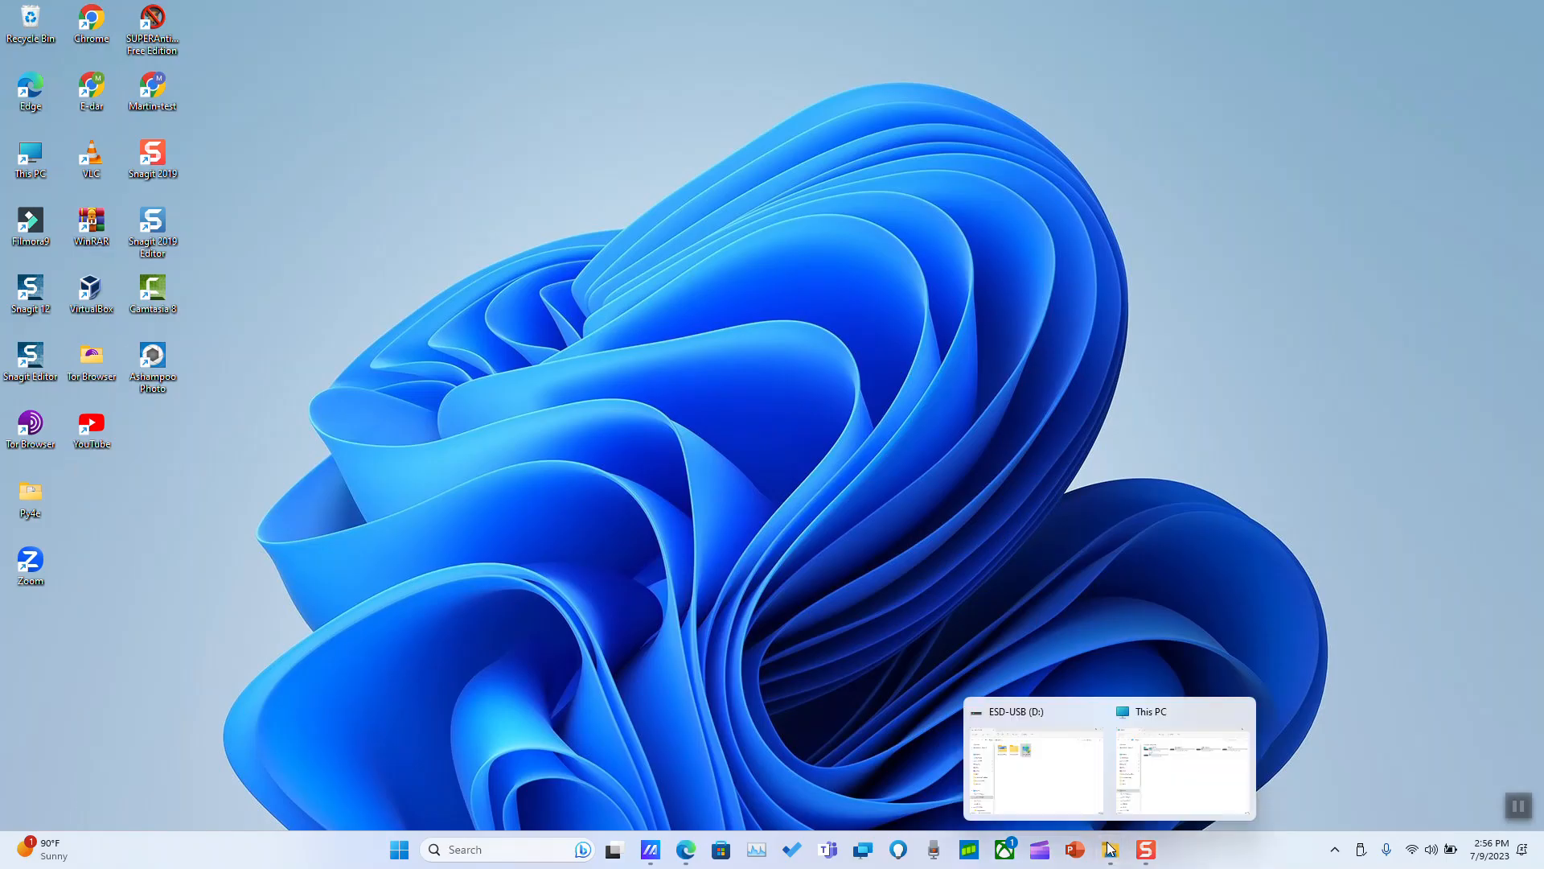
Show the Win8.1_English_x32 disc image, 2.98 GB, inside the SD (H:) drive.
{"action": "left_click", "coordinate": [1179, 763]}
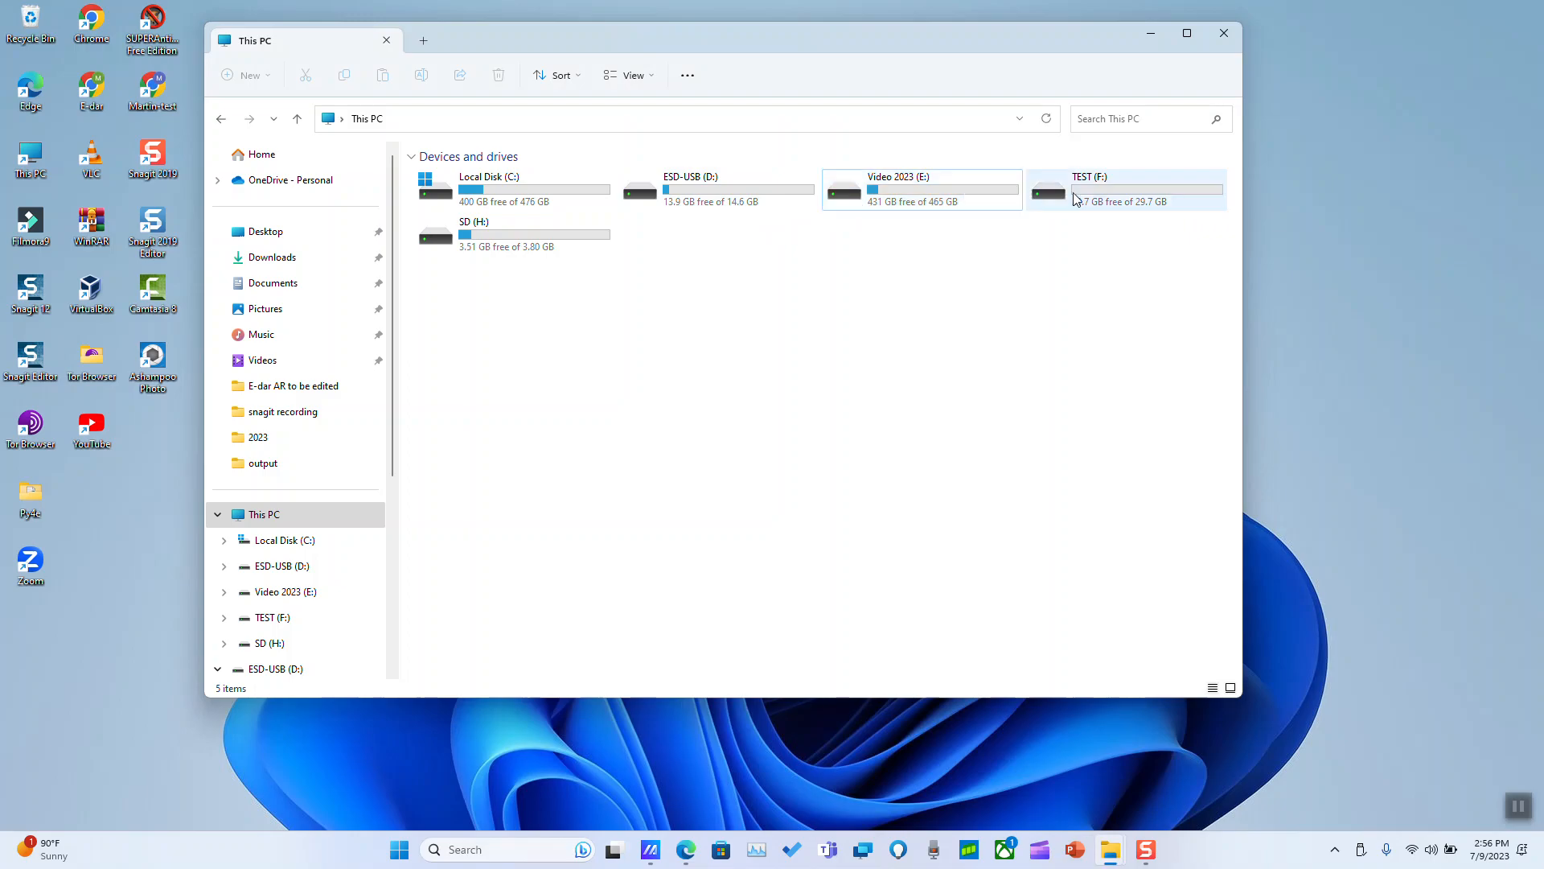
{"action": "left_click", "coordinate": [1126, 189]}
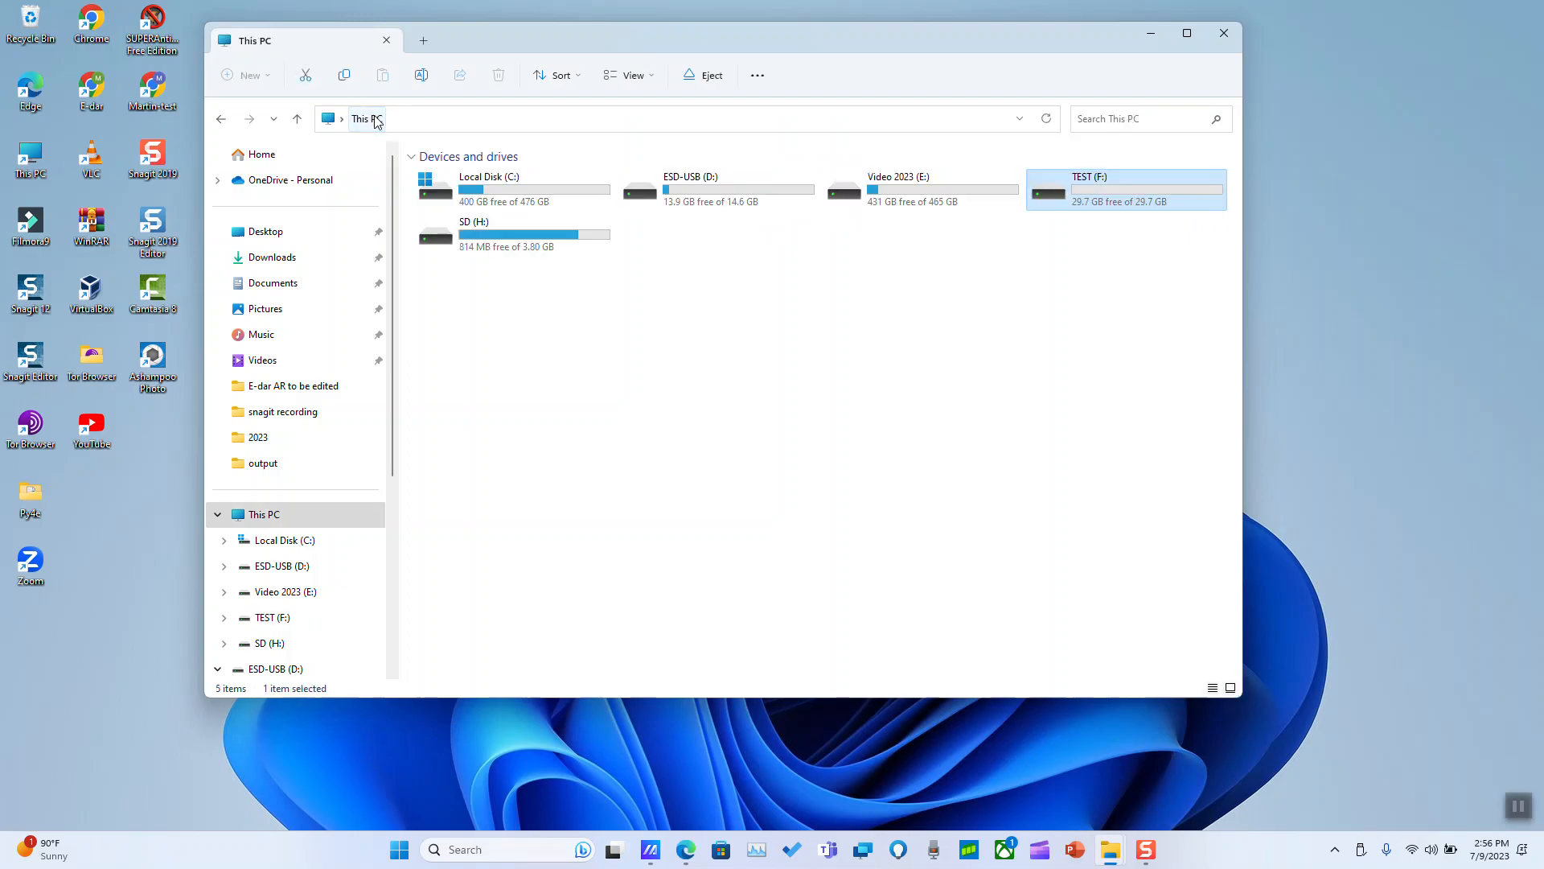
{"action": "double_click", "coordinate": [473, 233]}
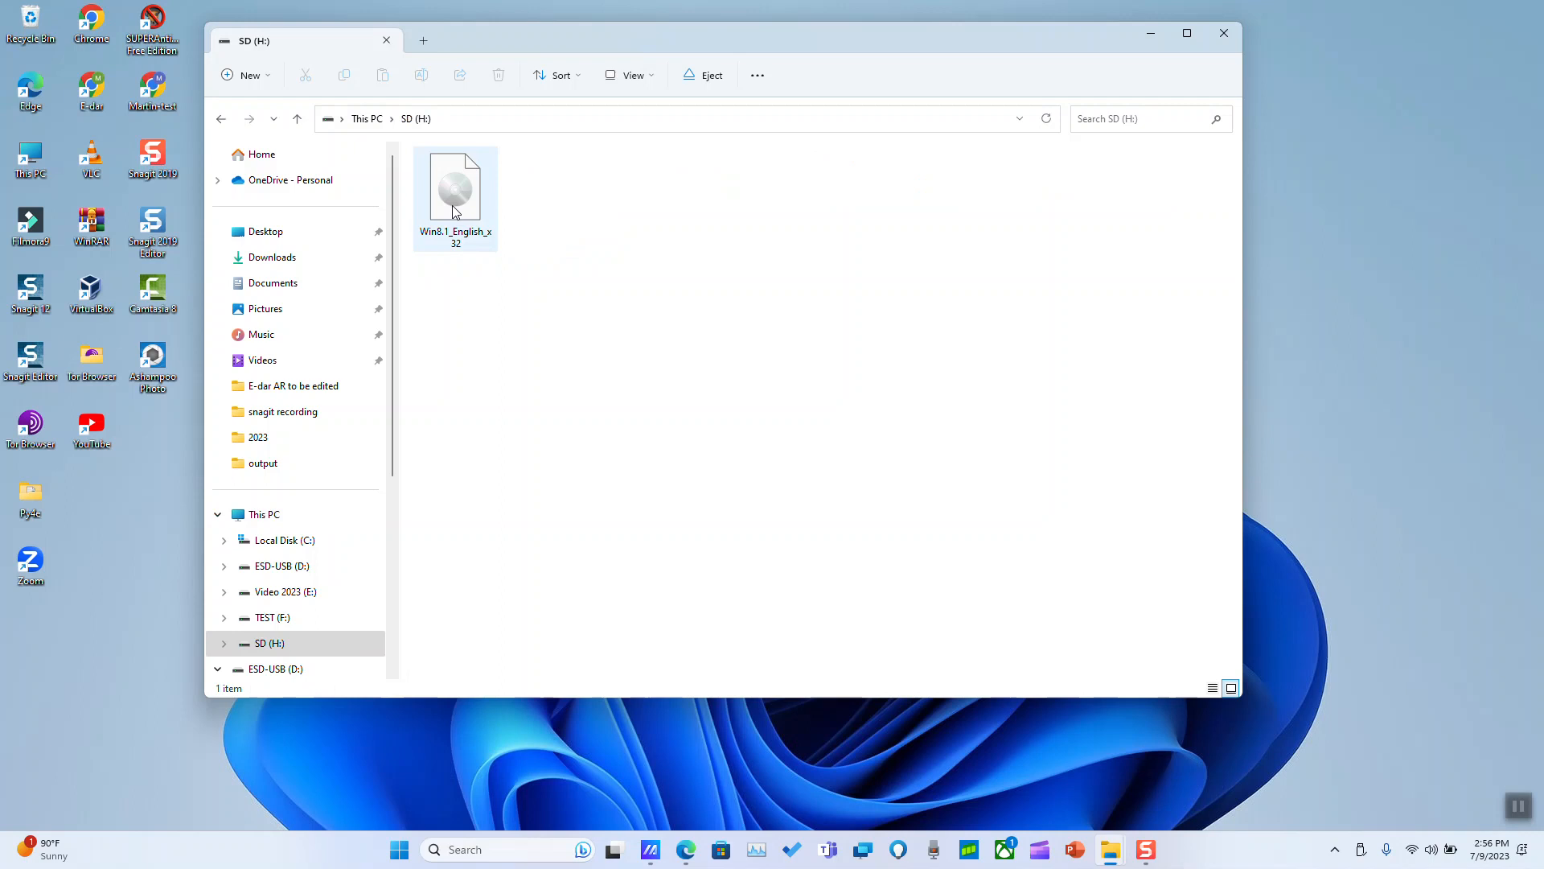
{"action": "left_click", "coordinate": [456, 187]}
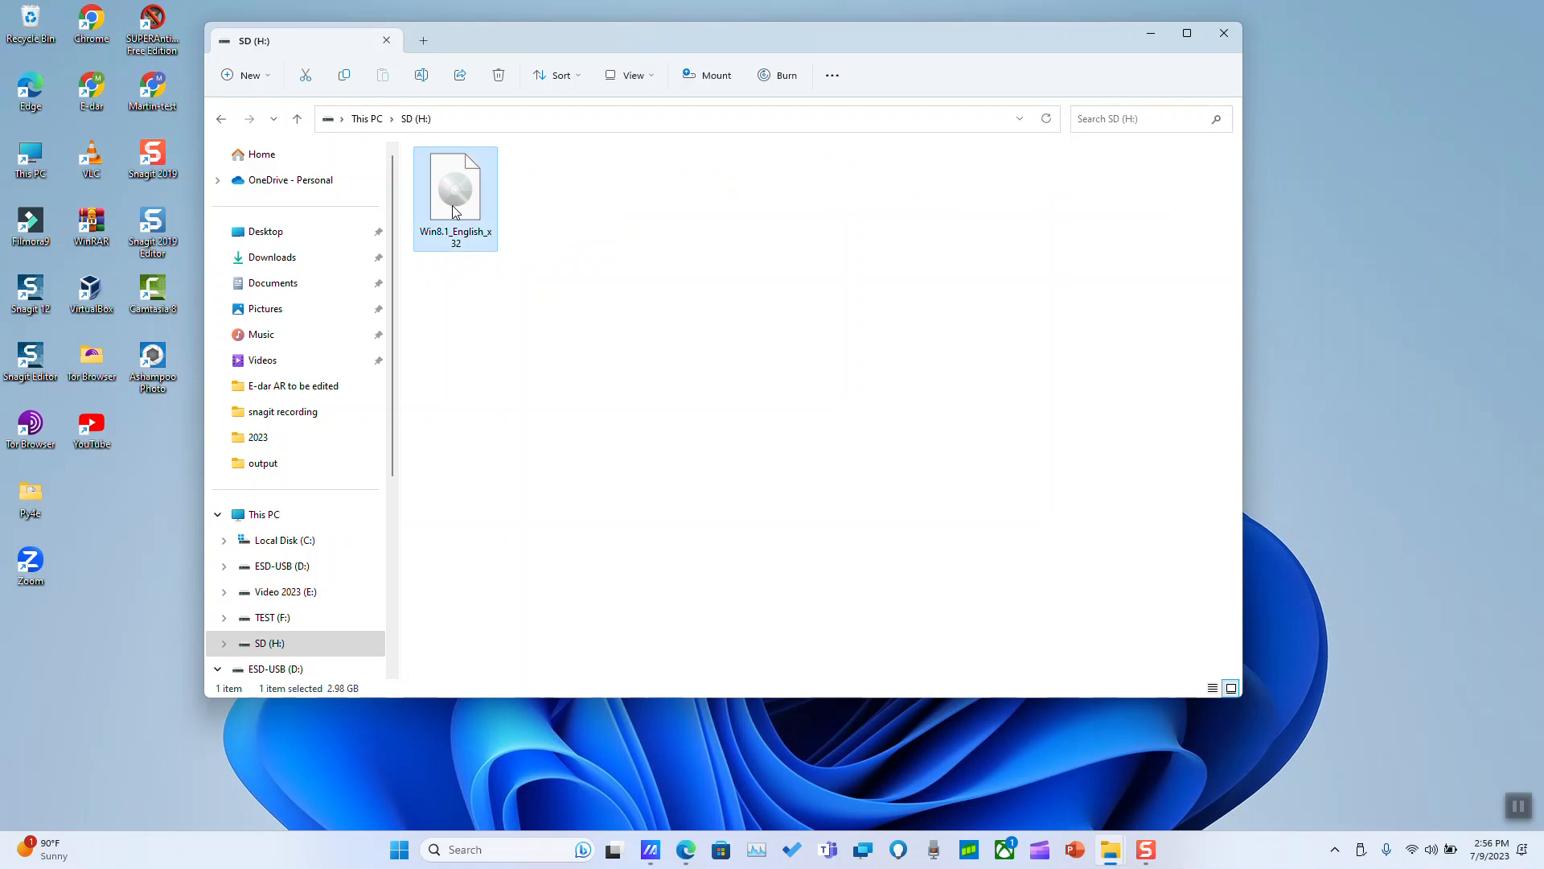